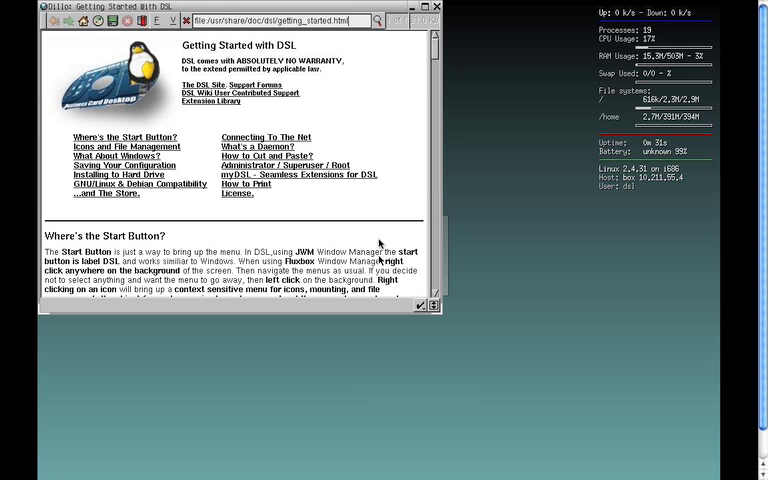
{"action": "mouse_move", "coordinate": [460, 204]}
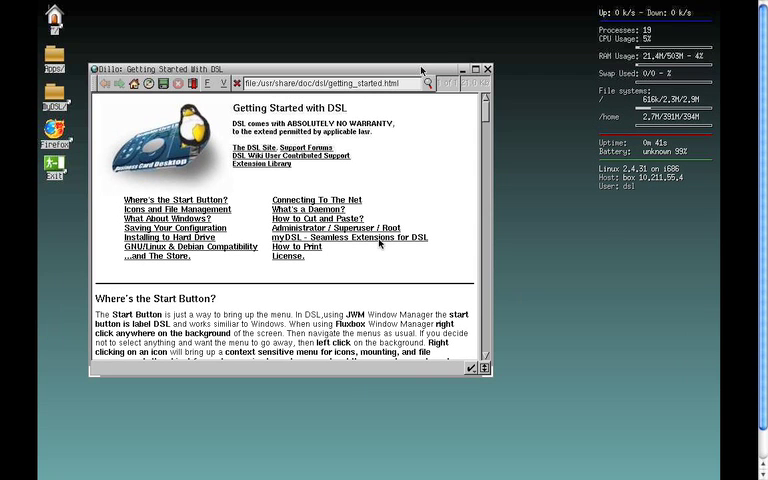
{"action": "mouse_move", "coordinate": [538, 152]}
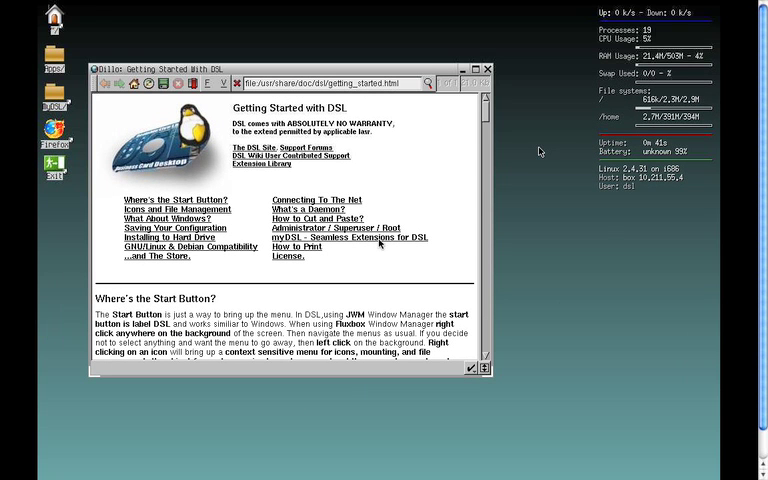
{"action": "mouse_move", "coordinate": [532, 138]}
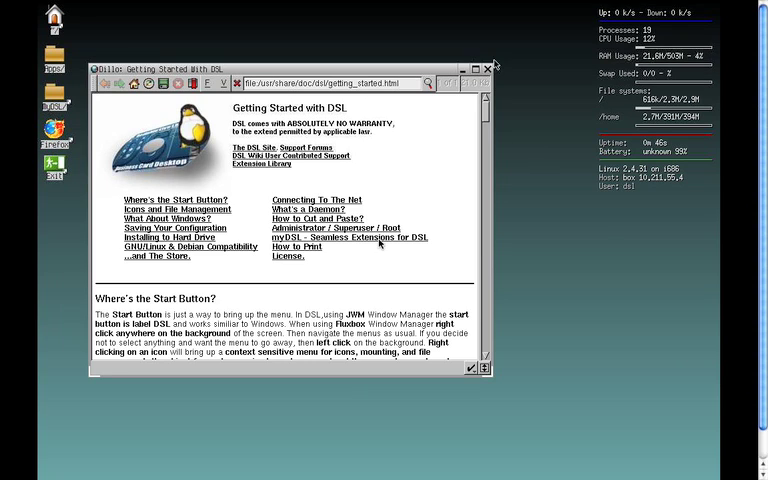
Step: Scroll through the Getting Started with DSL page in Dillo to its end
{"action": "scroll", "scroll_direction": "down", "scroll_amount": 3}
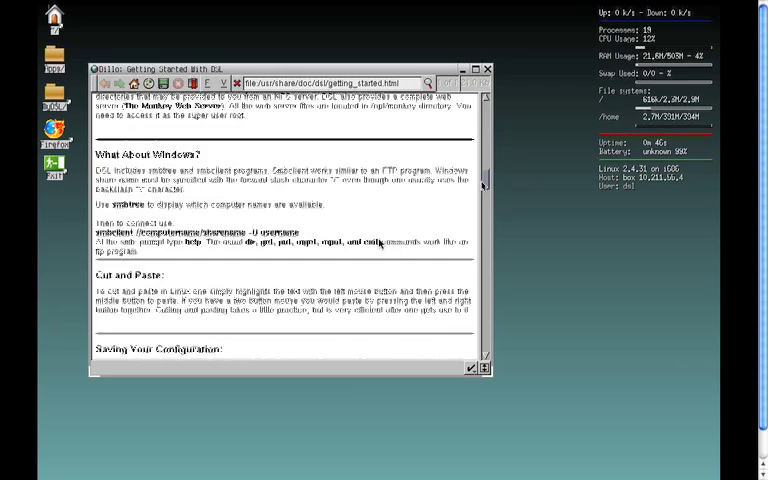
{"action": "scroll", "scroll_direction": "down", "scroll_amount": 3}
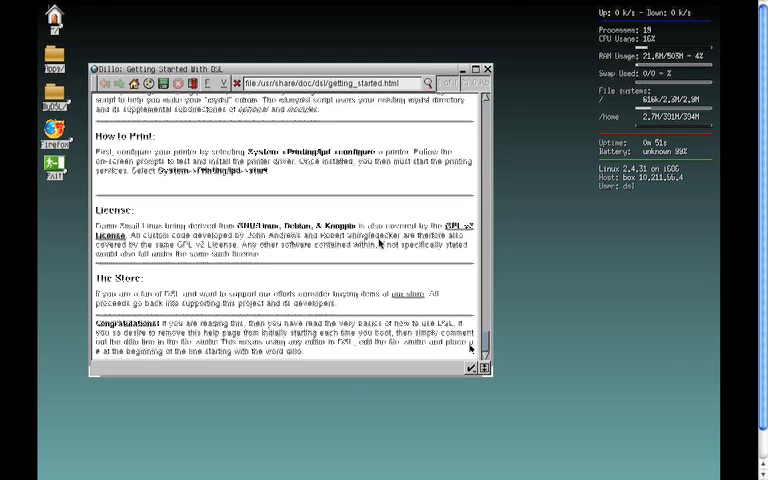
{"action": "scroll", "scroll_direction": "up", "scroll_amount": 3}
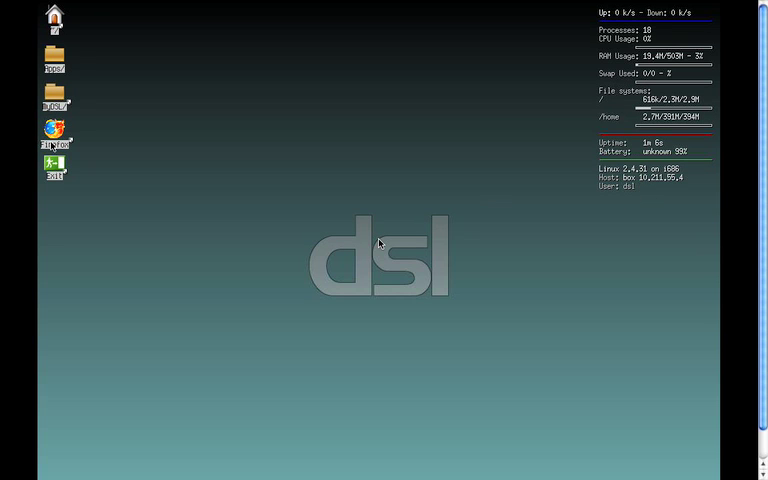
{"action": "mouse_move", "coordinate": [568, 230]}
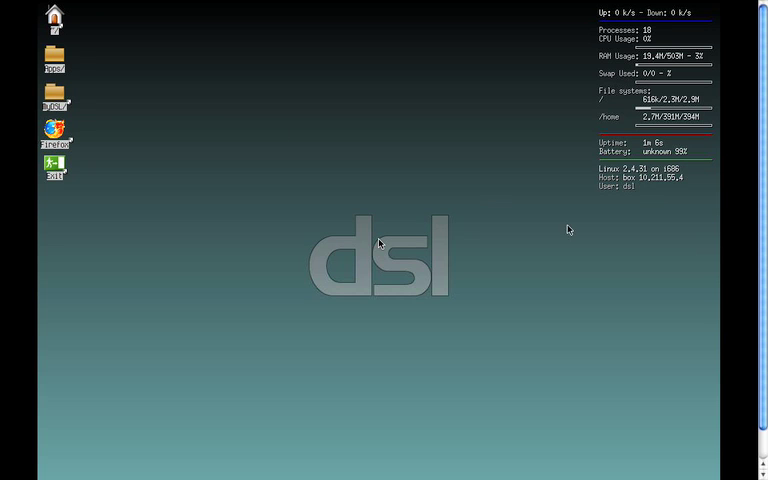
{"action": "mouse_move", "coordinate": [188, 76]}
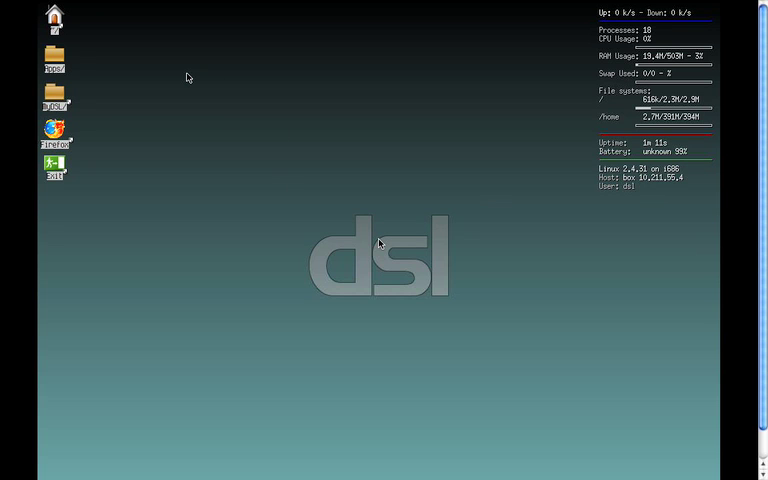
Step: Browse the desktop menu to DSLUtils, then launch Firefox from its desktop icon
{"action": "right_click", "coordinate": [186, 78]}
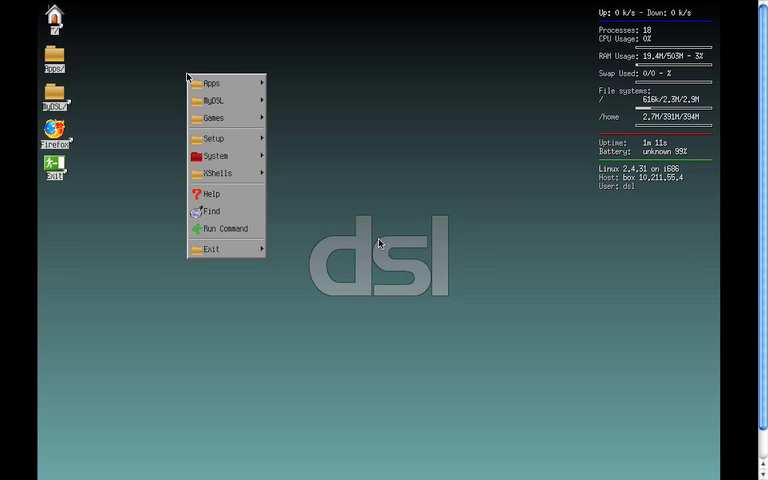
{"action": "left_click", "coordinate": [210, 82]}
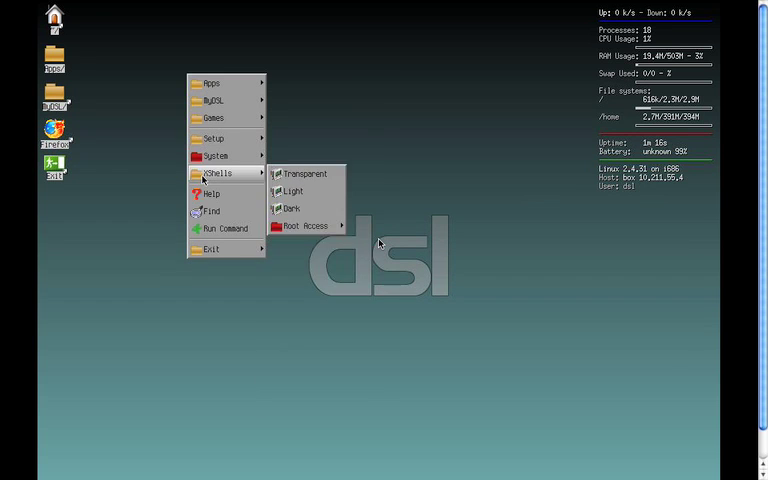
{"action": "left_click", "coordinate": [108, 200]}
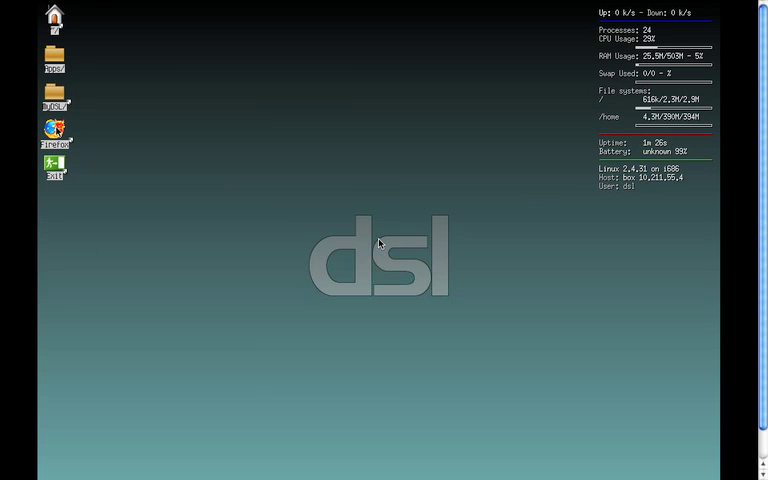
{"action": "double_click", "coordinate": [54, 130]}
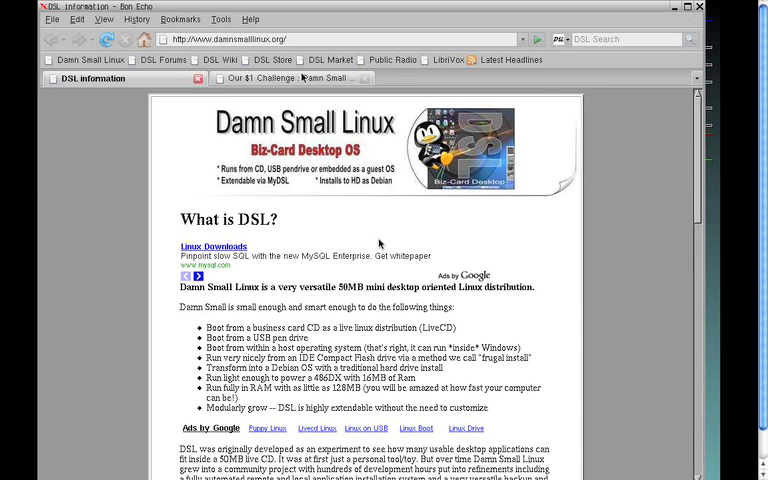
{"action": "mouse_move", "coordinate": [148, 88]}
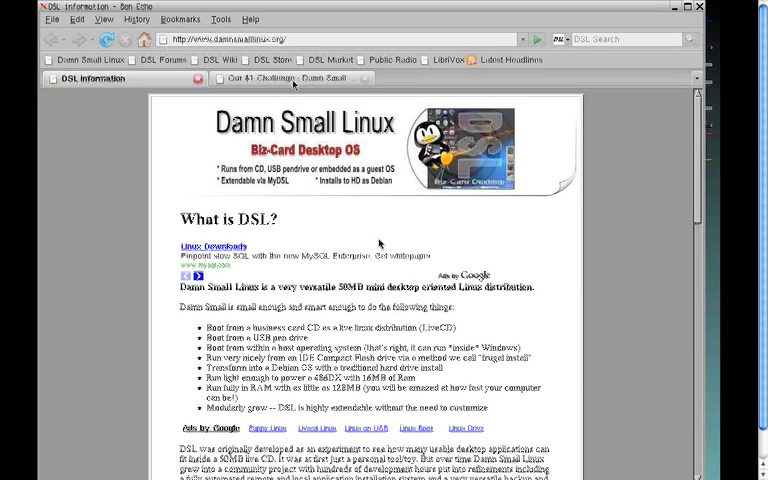
Step: Follow the DSL $1 Challenge link to HerbertMidgley.com and look through the site
{"action": "left_click", "coordinate": [290, 78]}
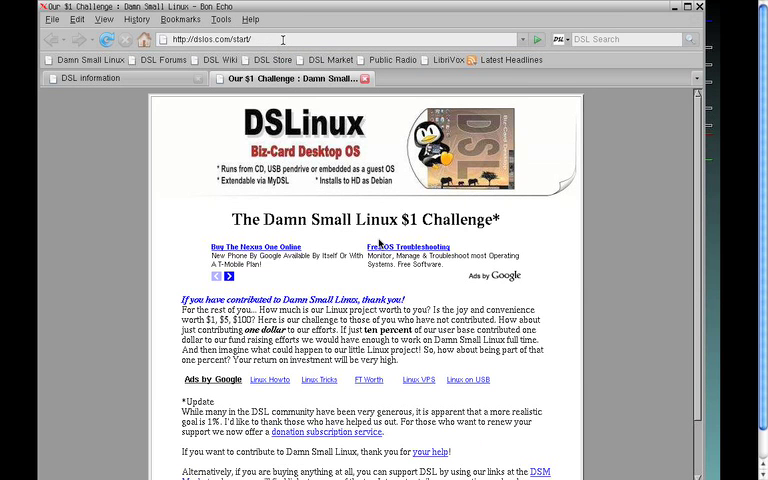
{"action": "left_click", "coordinate": [456, 78]}
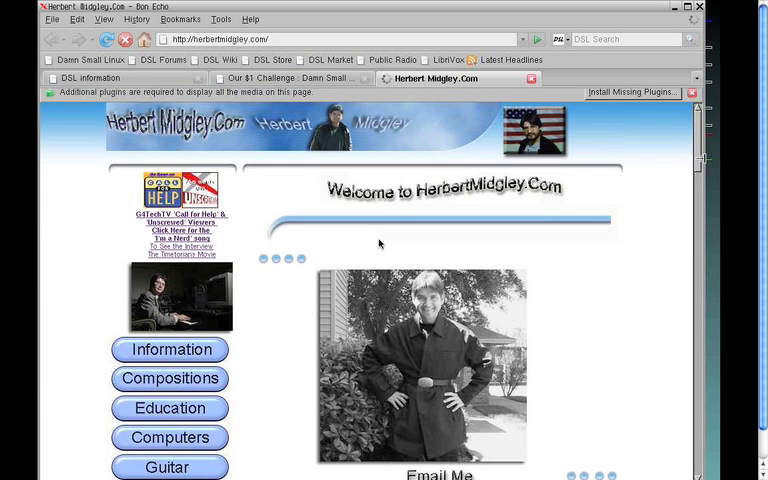
{"action": "scroll", "scroll_direction": "down", "scroll_amount": 3}
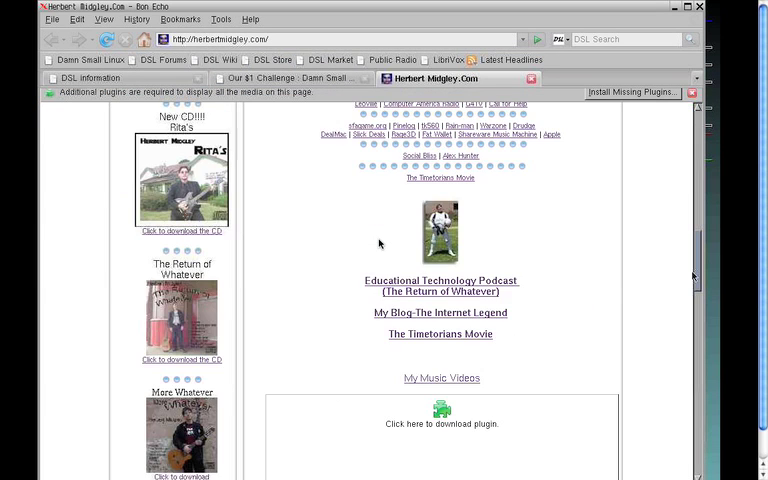
{"action": "scroll", "scroll_direction": "up", "scroll_amount": 3}
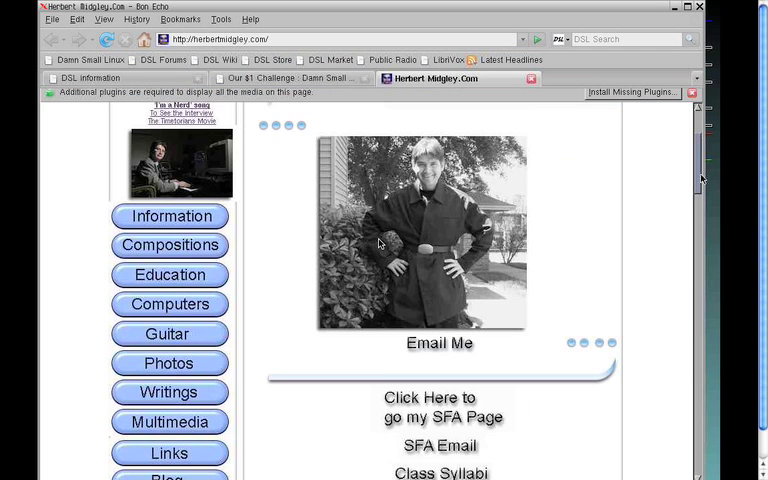
{"action": "scroll", "scroll_direction": "down", "scroll_amount": 3}
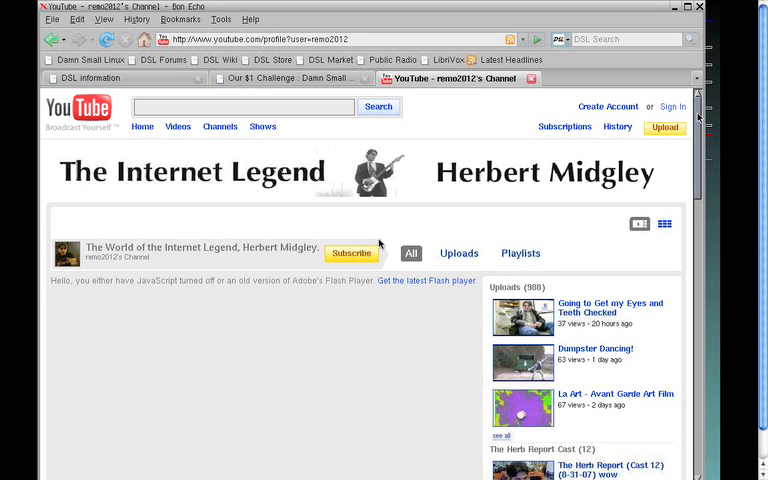
Step: Scroll through the Herbert Midgley YouTube channel page of uploaded videos
{"action": "scroll", "scroll_direction": "down", "scroll_amount": 3}
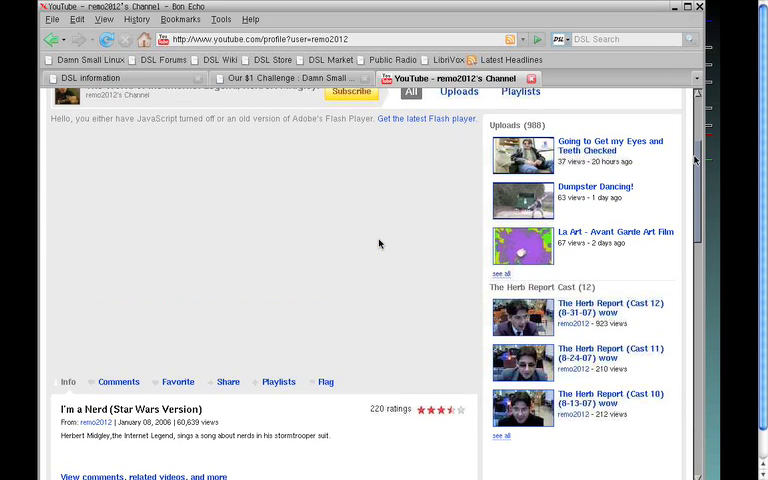
{"action": "scroll", "scroll_direction": "up", "scroll_amount": 3}
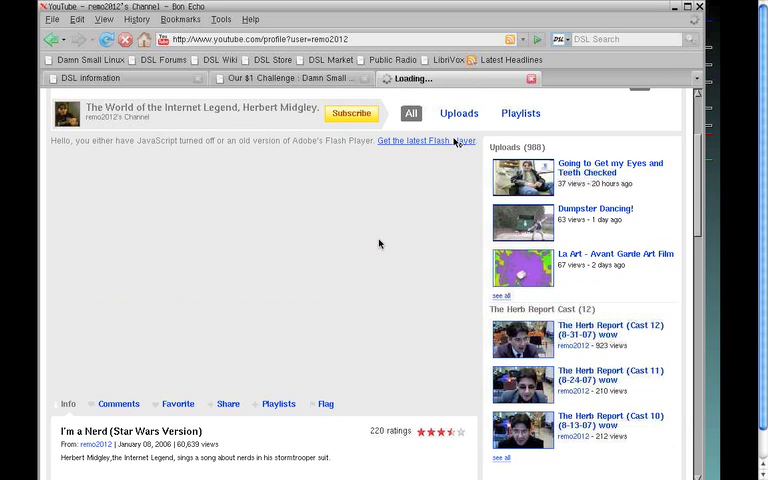
{"action": "left_click", "coordinate": [418, 140]}
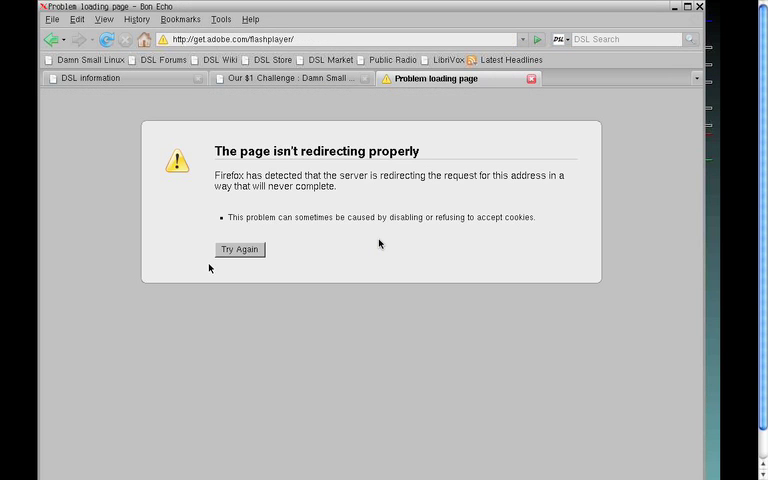
{"action": "left_click", "coordinate": [238, 250]}
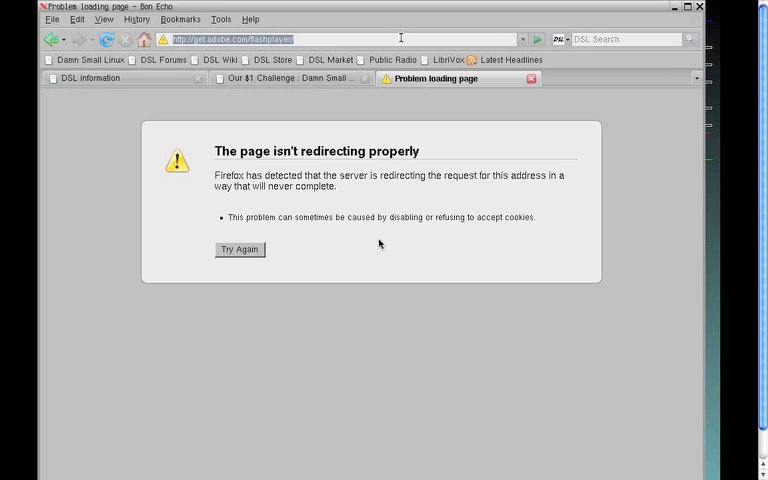
{"action": "type", "text": "www.d"}
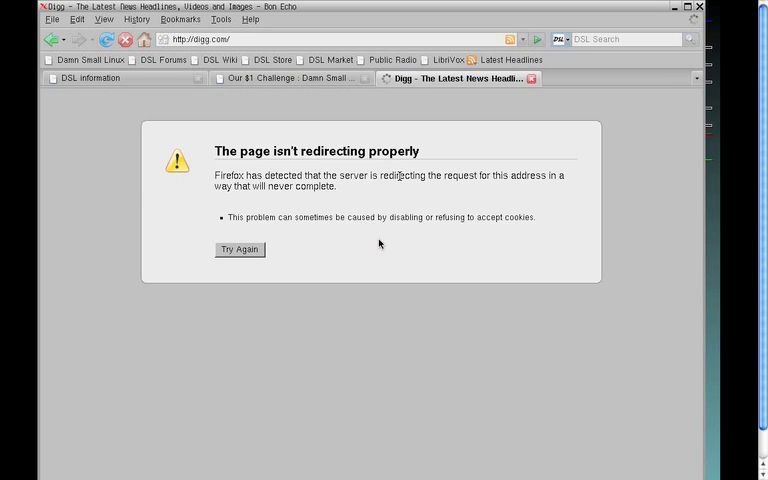
{"action": "left_click", "coordinate": [240, 250]}
{"action": "type", "text": "goo"}
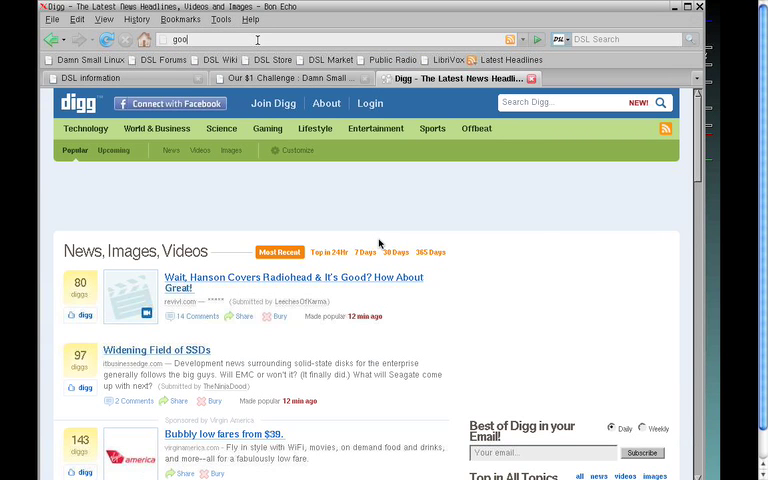
{"action": "key", "text": "Return"}
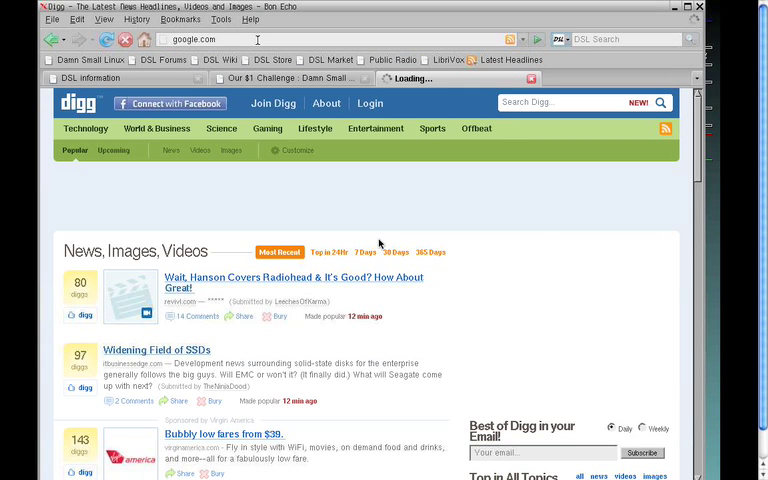
{"action": "key", "text": "Return"}
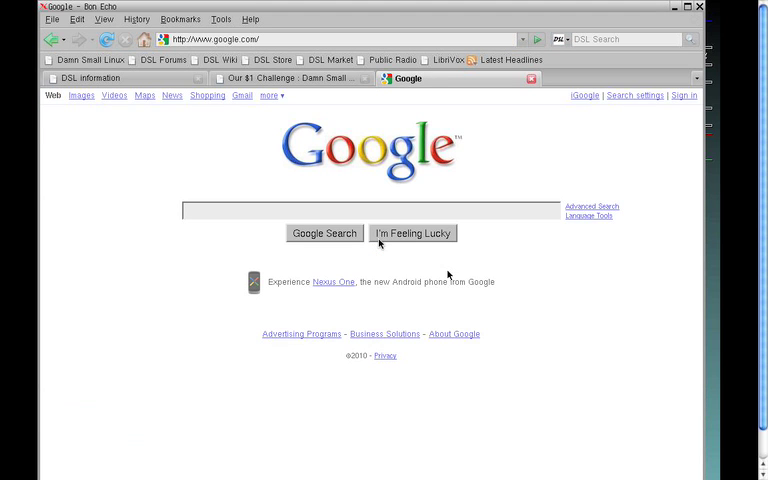
{"action": "mouse_move", "coordinate": [434, 168]}
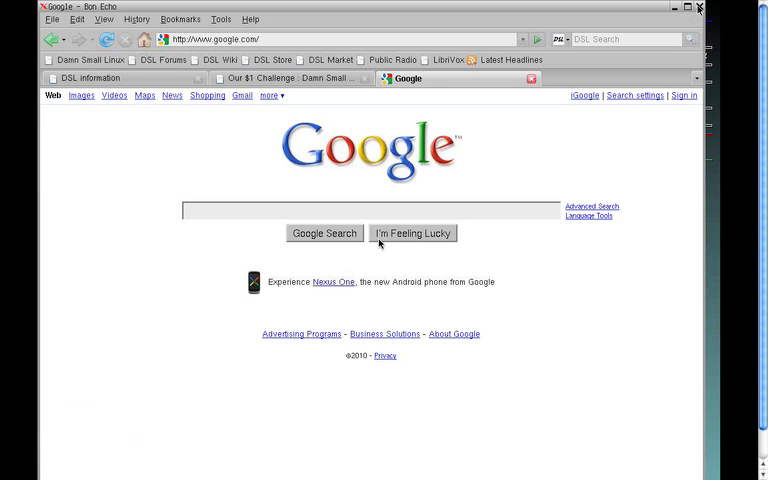
Step: Close Firefox, confirming closing both open tabs
{"action": "left_click", "coordinate": [700, 8]}
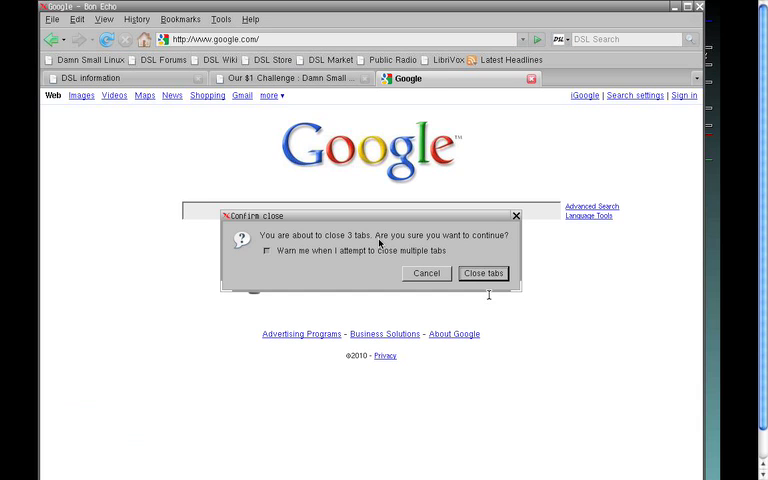
{"action": "left_click", "coordinate": [484, 272]}
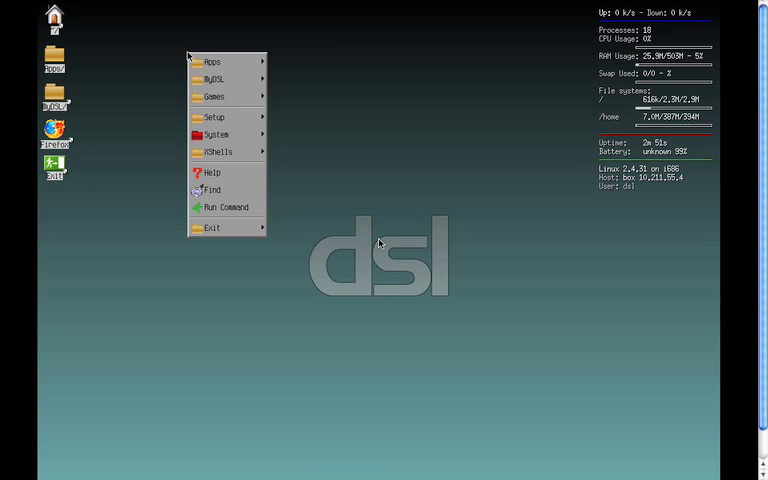
Step: Launch Notepad, write 'hfgdhfgldg ldf gjkldfg sldfg', then close it without saving
{"action": "left_click", "coordinate": [210, 62]}
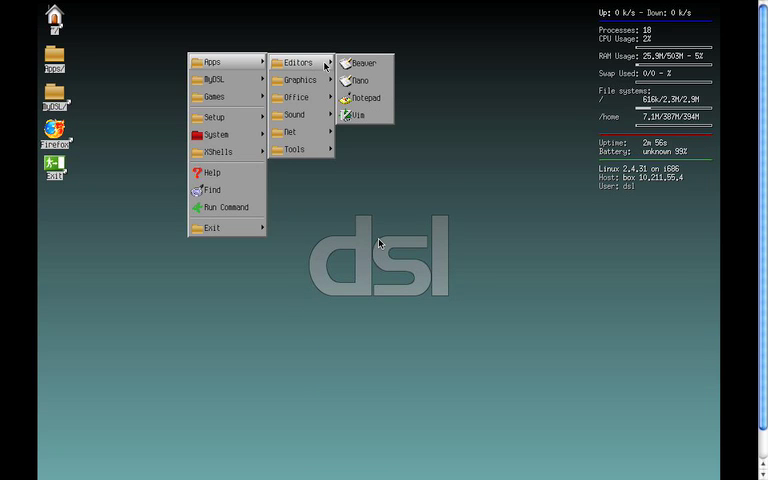
{"action": "left_click", "coordinate": [364, 96]}
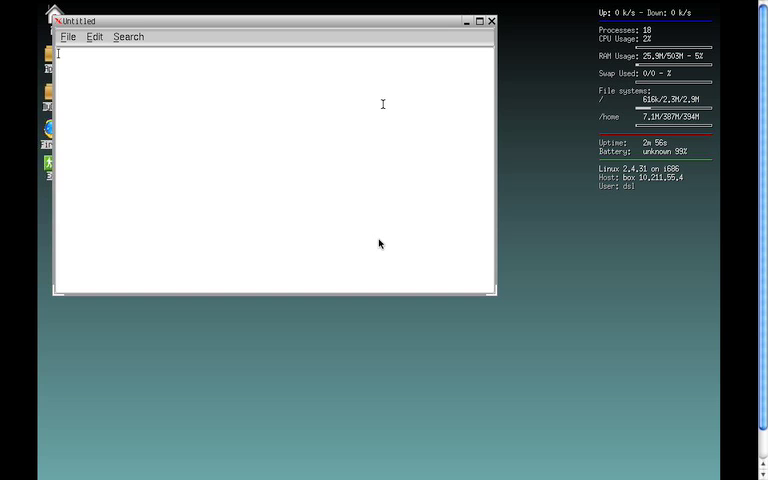
{"action": "type", "text": "hfgdhfgldg ldf gjkldfg sldfg"}
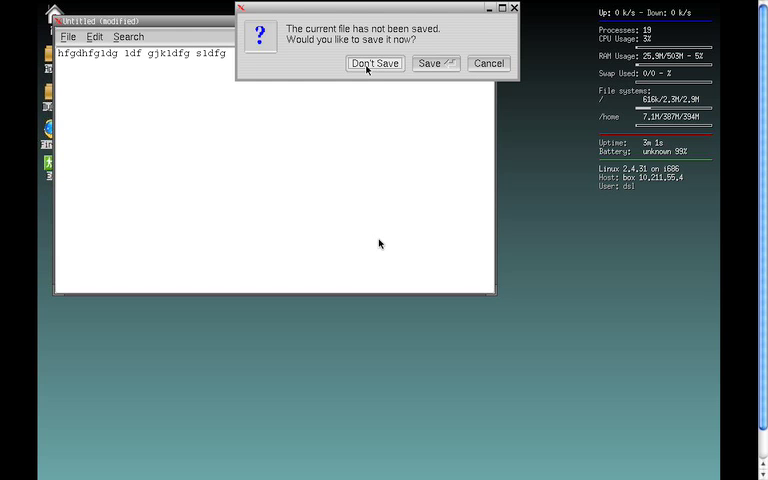
{"action": "left_click", "coordinate": [374, 64]}
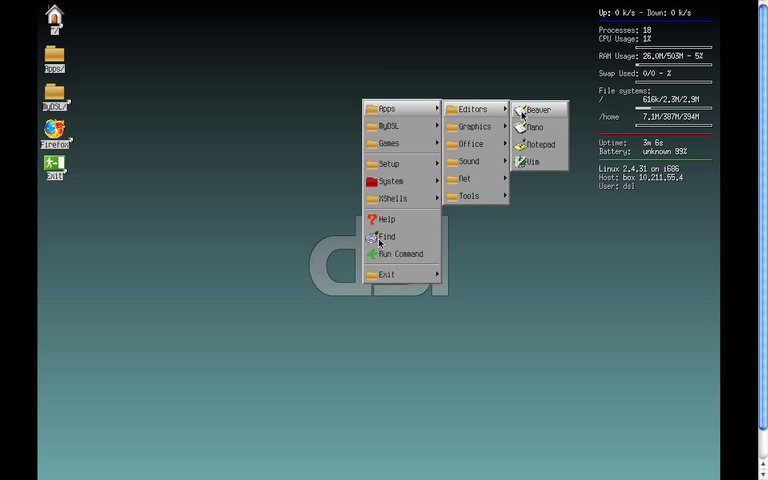
{"action": "mouse_move", "coordinate": [468, 118]}
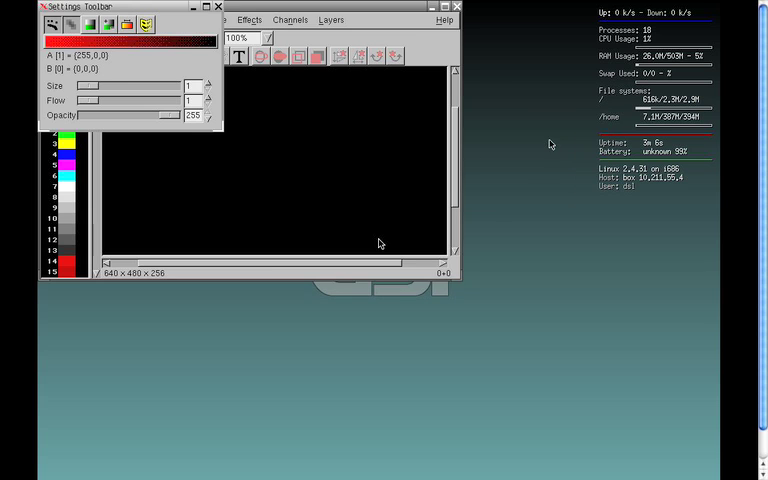
Step: Edit an mtPaint palette colour to a blue hue and confirm it
{"action": "left_click_drag", "start_coordinate": [182, 166], "coordinate": [256, 172]}
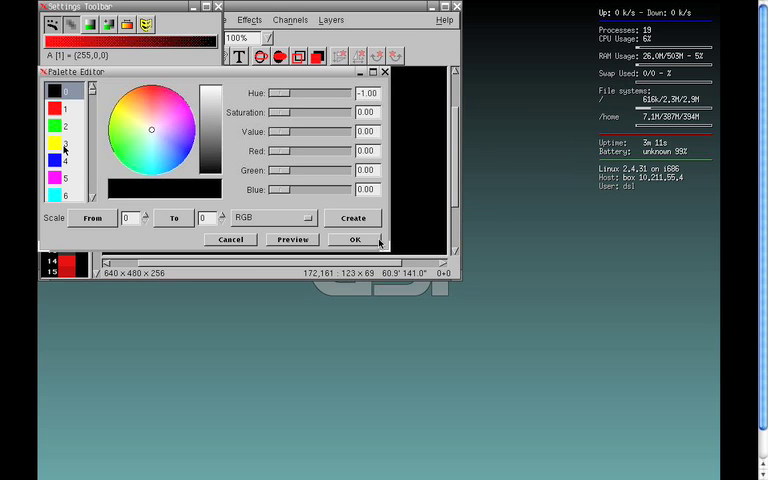
{"action": "left_click", "coordinate": [160, 144]}
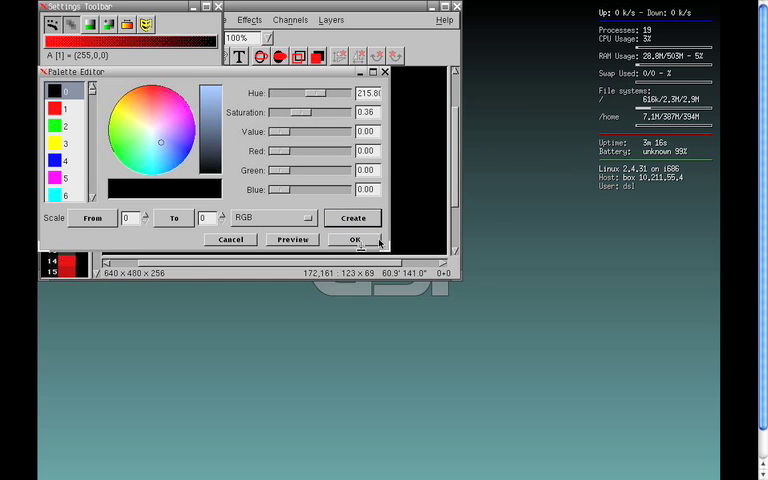
{"action": "left_click", "coordinate": [354, 240]}
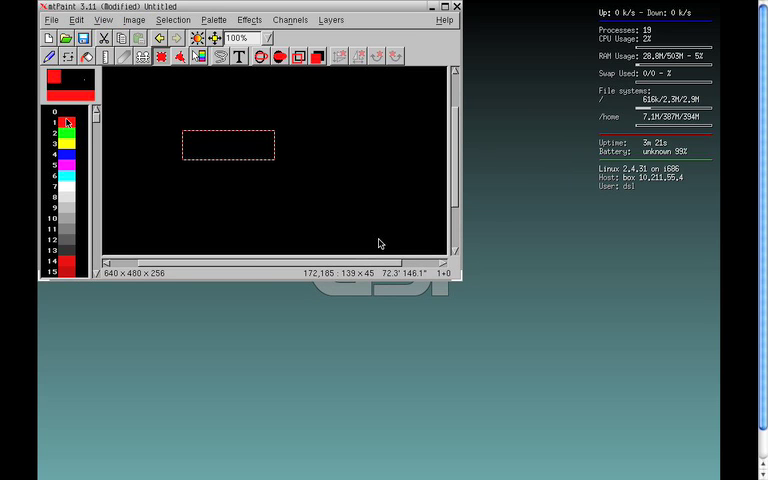
Step: Fill the canvas red, scribble freehand on it, then quit choosing Lose Changes
{"action": "left_click", "coordinate": [224, 148]}
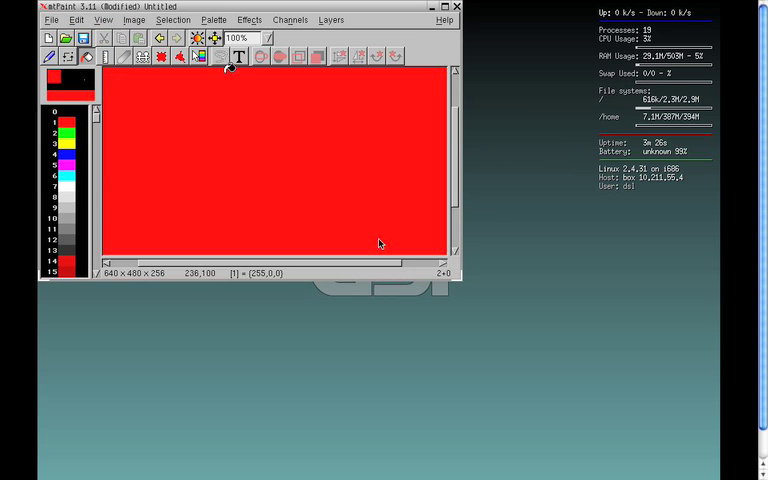
{"action": "left_click", "coordinate": [236, 56]}
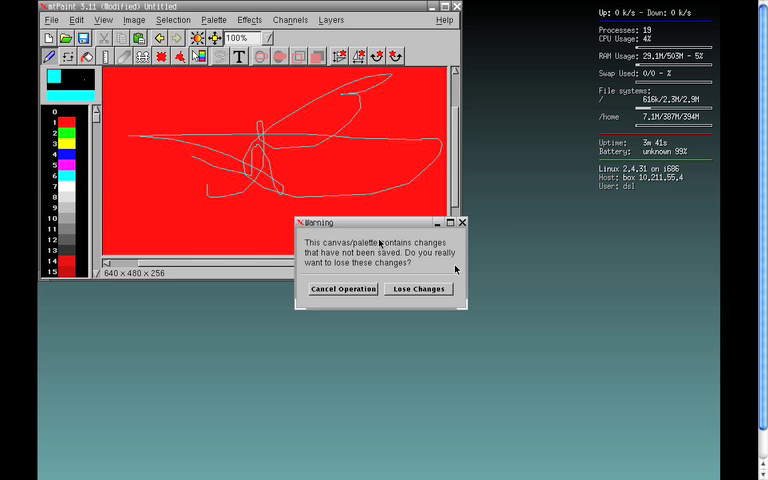
{"action": "left_click", "coordinate": [418, 288]}
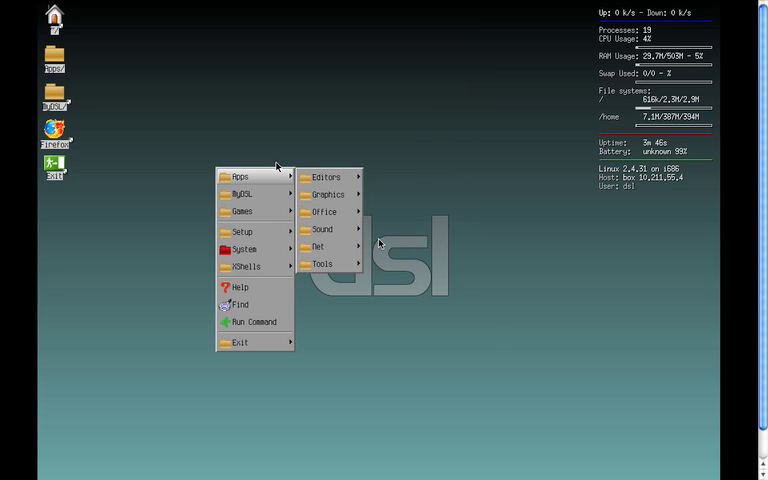
Step: Launch Ted Word Processing from the desktop menu's Apps > Office submenu
{"action": "left_click", "coordinate": [328, 194]}
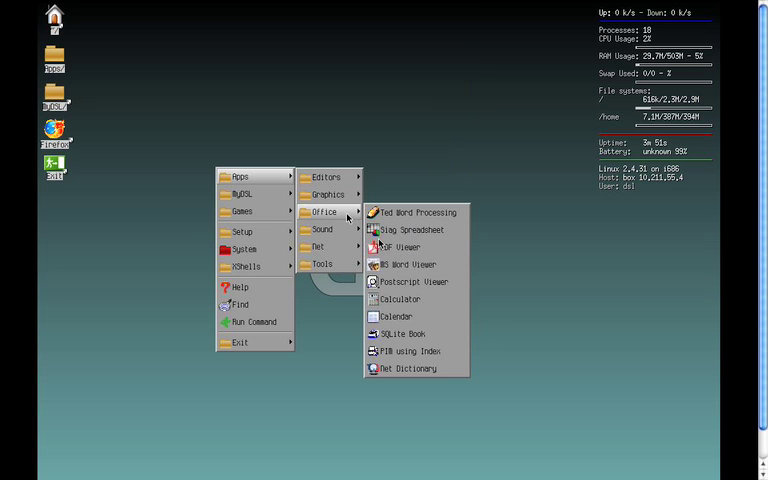
{"action": "mouse_move", "coordinate": [410, 230]}
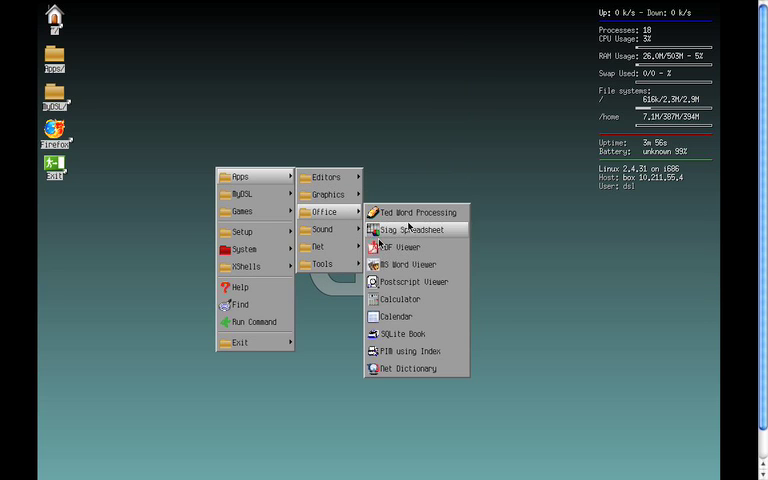
{"action": "mouse_move", "coordinate": [410, 264]}
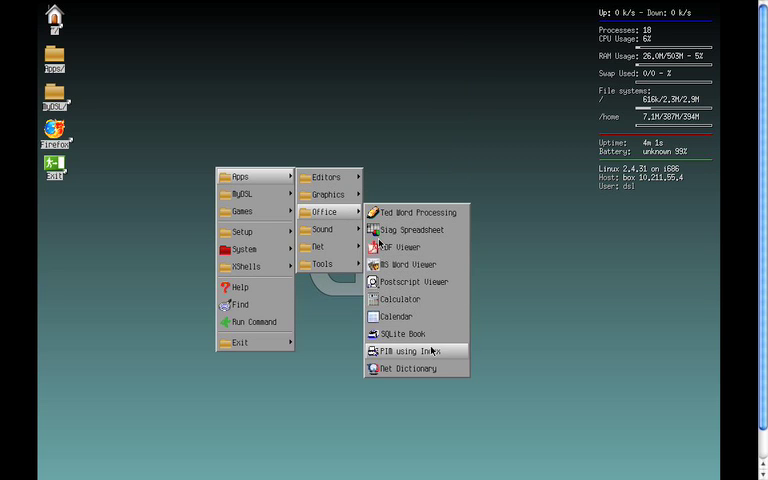
{"action": "mouse_move", "coordinate": [412, 230]}
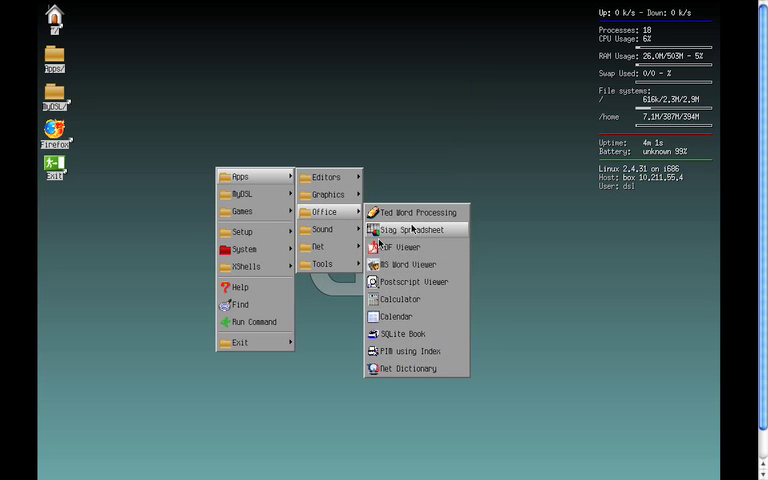
{"action": "left_click", "coordinate": [416, 212]}
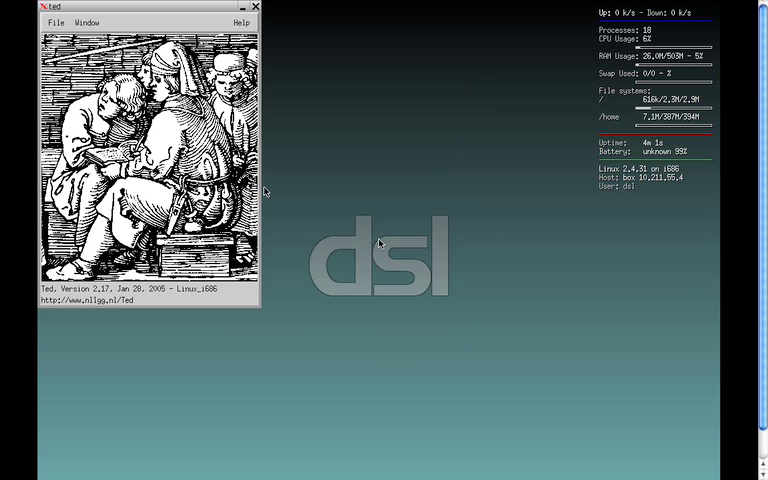
Step: Start a new Ted document and write the gibberish line 'js fksj fkasjd f s js fksj fkasjd f'
{"action": "left_click", "coordinate": [56, 22]}
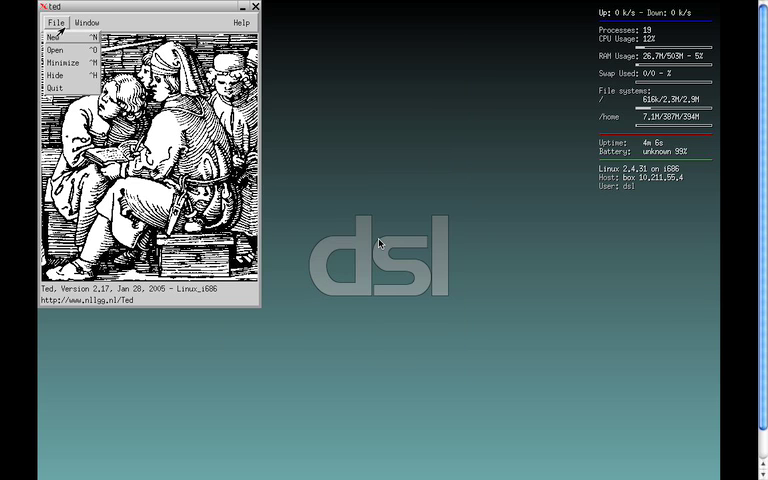
{"action": "left_click", "coordinate": [48, 36]}
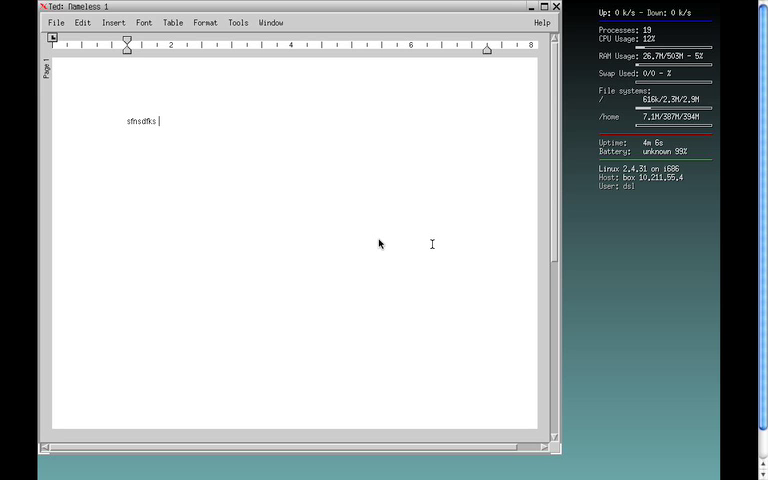
{"action": "type", "text": "js fksj fkasjd f"}
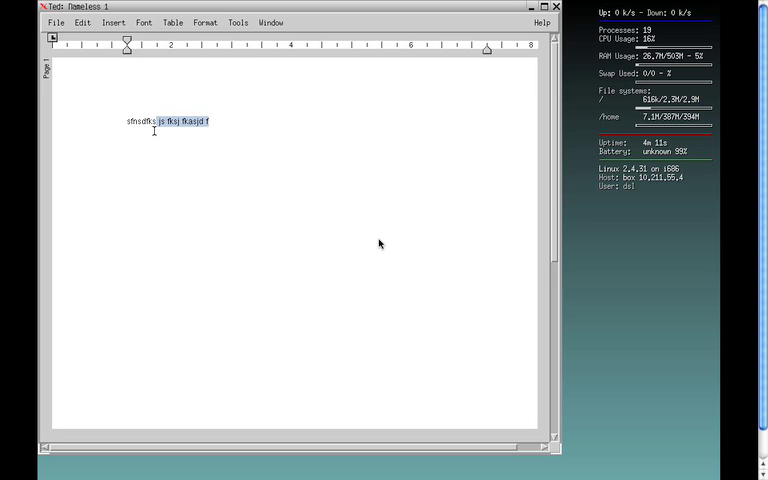
{"action": "left_click", "coordinate": [80, 22]}
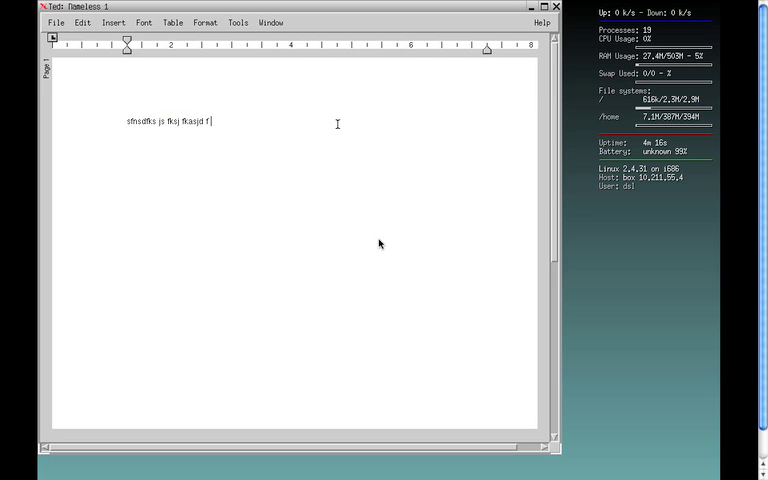
{"action": "type", "text": "s js fksj fkasjd f□s js fksj fkasjd f□□"}
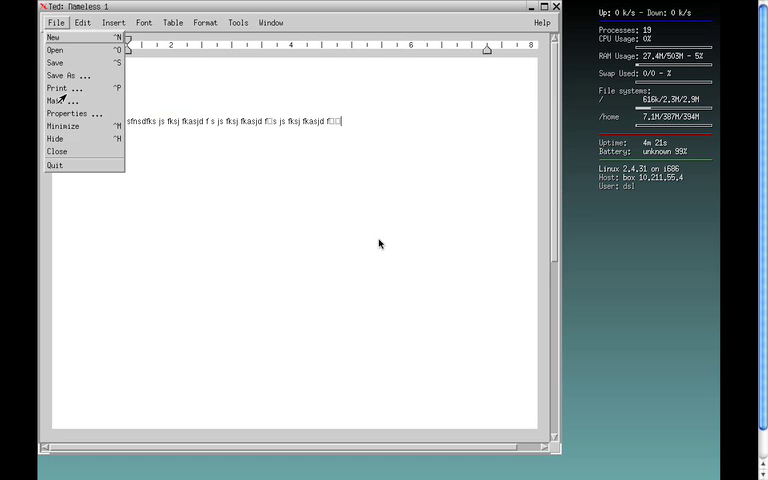
Step: Bring up Save As and cancel it, then cancel a first attempt to close the document
{"action": "left_click", "coordinate": [68, 76]}
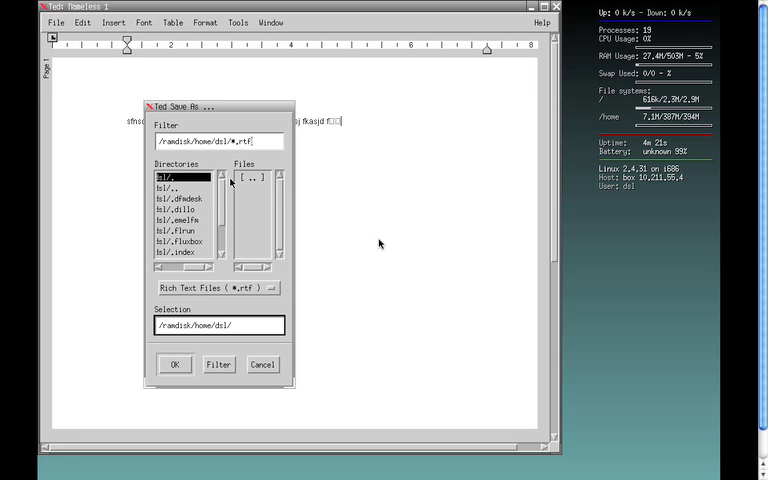
{"action": "mouse_move", "coordinate": [260, 296]}
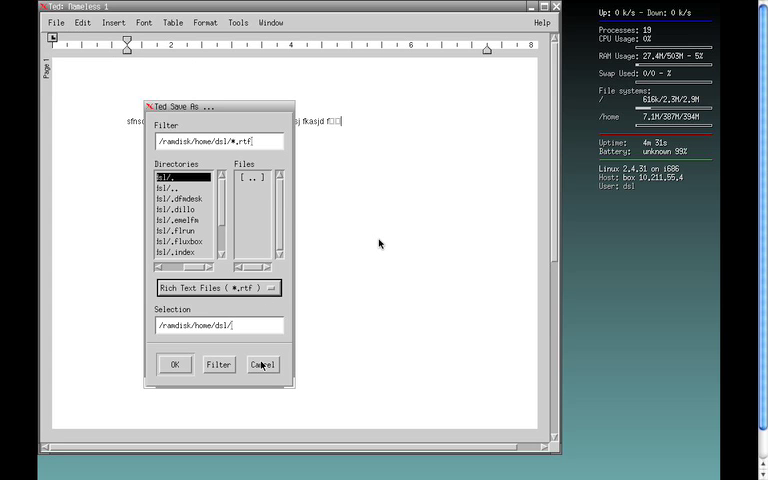
{"action": "left_click", "coordinate": [260, 364]}
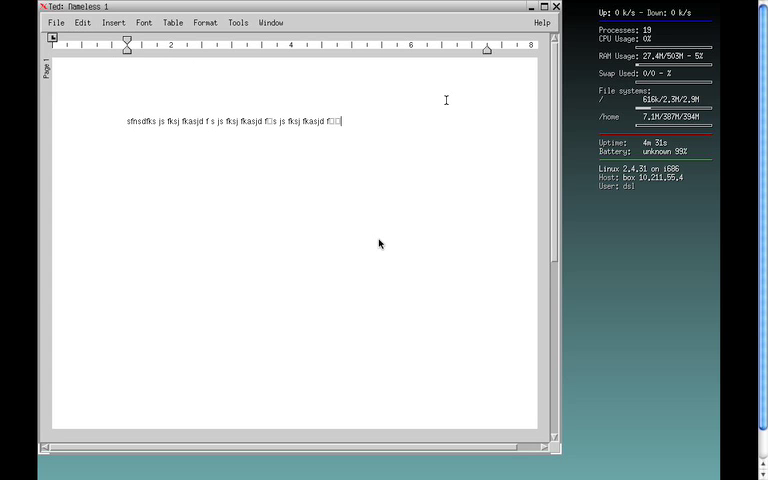
{"action": "left_click", "coordinate": [556, 6]}
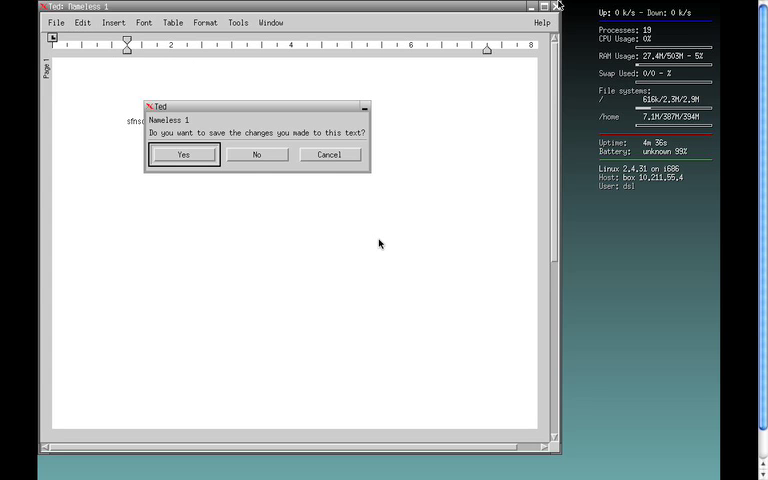
{"action": "left_click", "coordinate": [256, 154]}
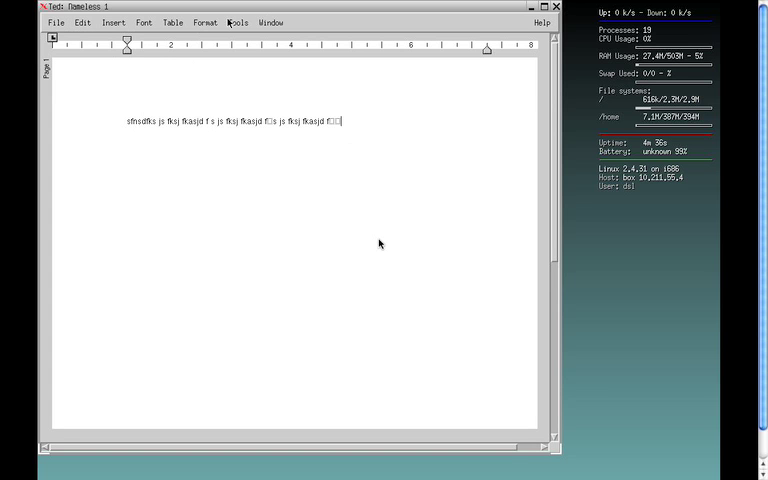
Step: Browse the Format menu, then close Ted answering No to saving
{"action": "left_click", "coordinate": [236, 22]}
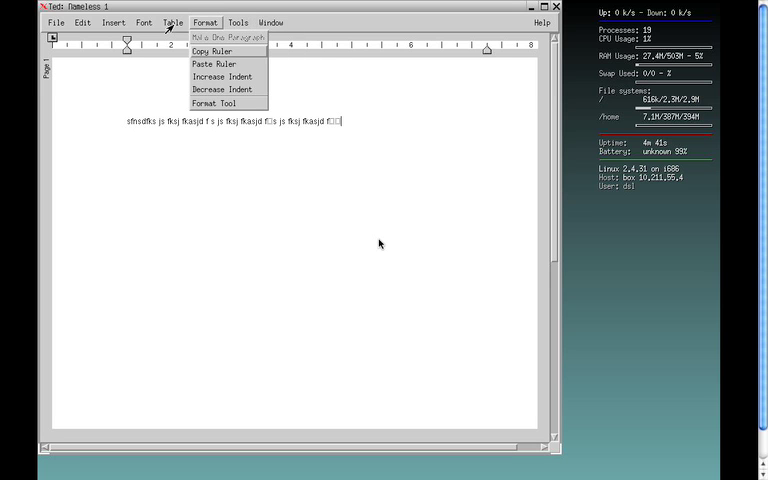
{"action": "left_click", "coordinate": [112, 22]}
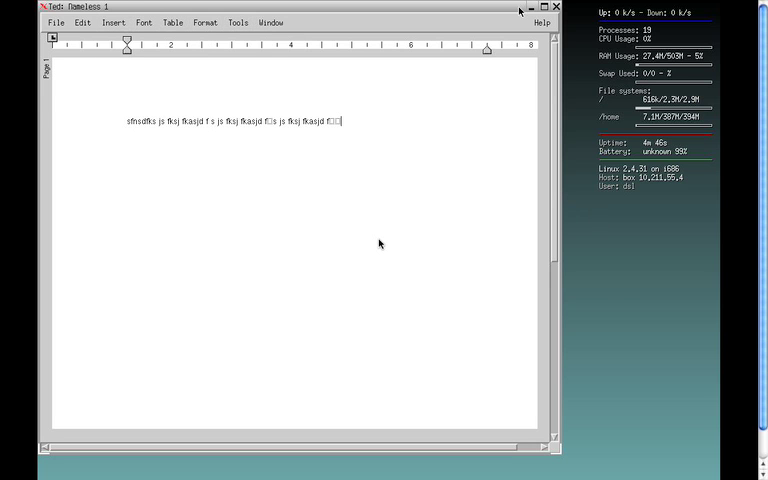
{"action": "left_click", "coordinate": [556, 8]}
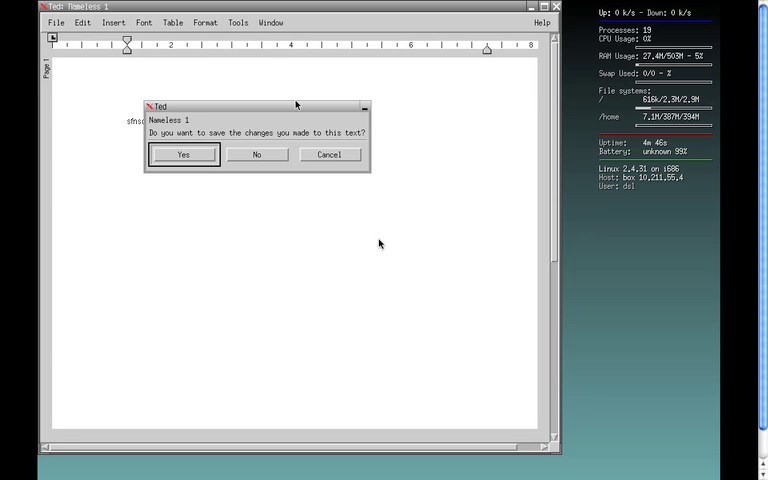
{"action": "left_click", "coordinate": [256, 154]}
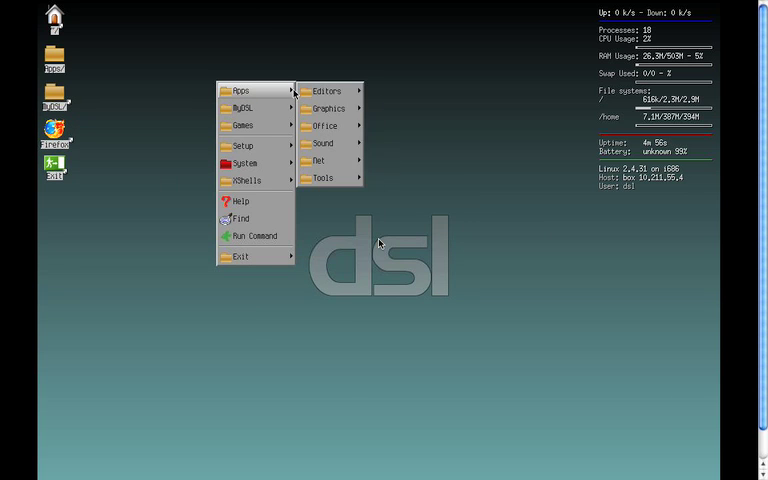
Step: Launch Siag Spreadsheet and enter numbers with a sum formula range in column A
{"action": "left_click", "coordinate": [324, 126]}
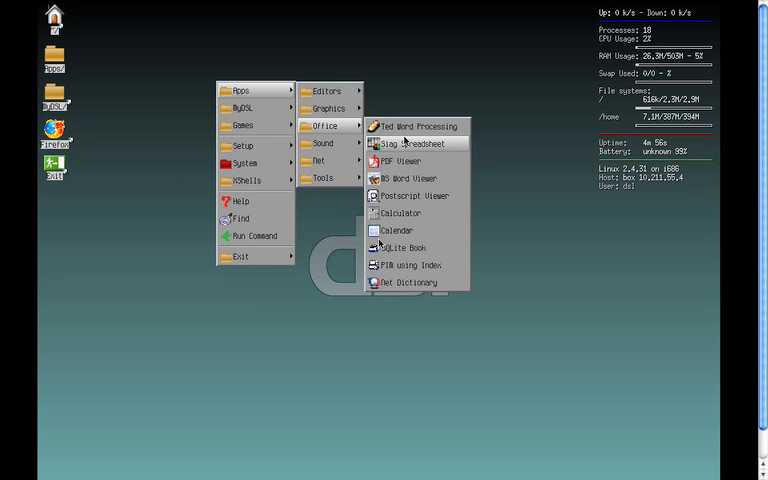
{"action": "left_click", "coordinate": [416, 144]}
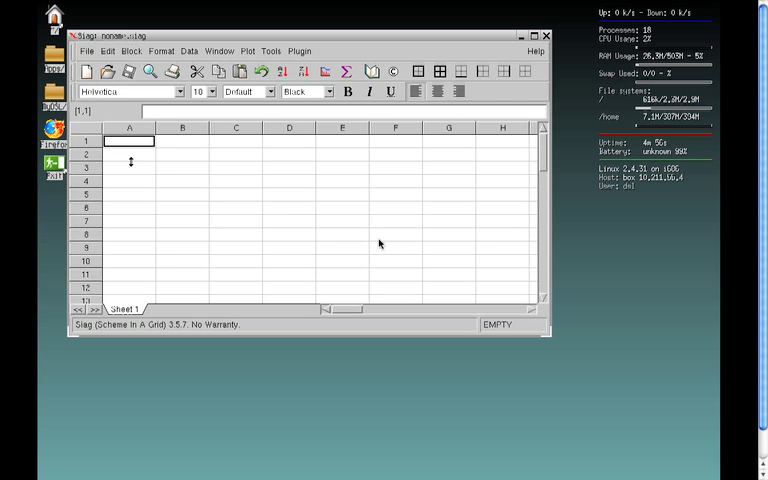
{"action": "type", "text": "10"}
{"action": "left_click", "coordinate": [130, 234]}
{"action": "type", "text": "1"}
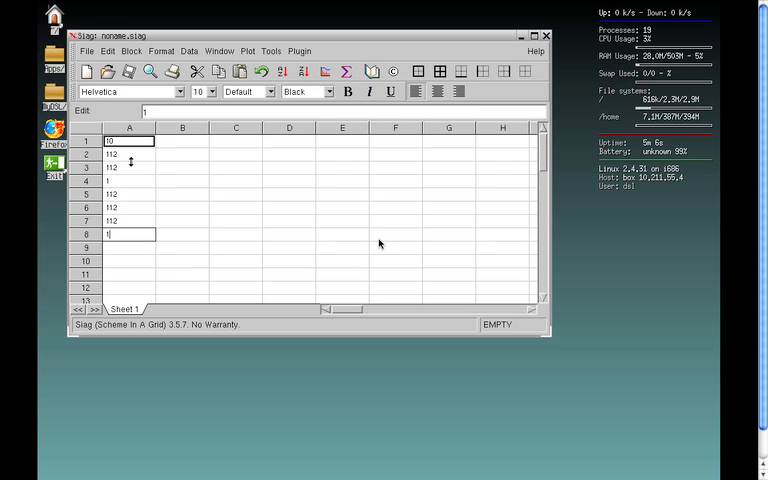
{"action": "type", "text": "A5..A7A1..A3"}
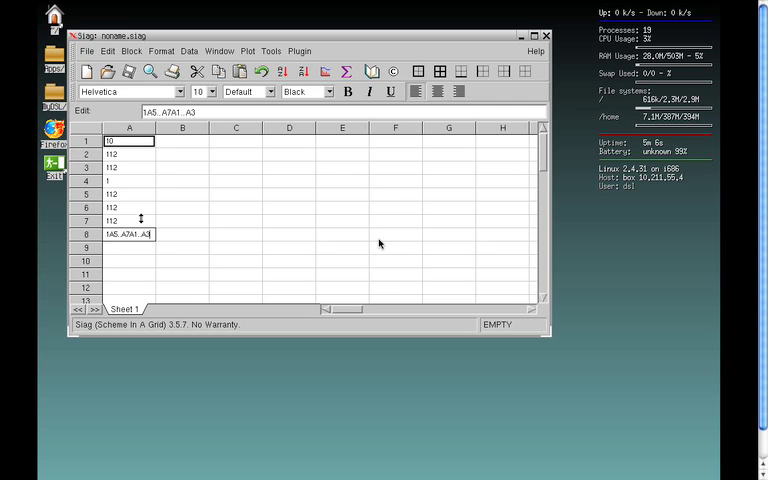
{"action": "type", "text": "A7"}
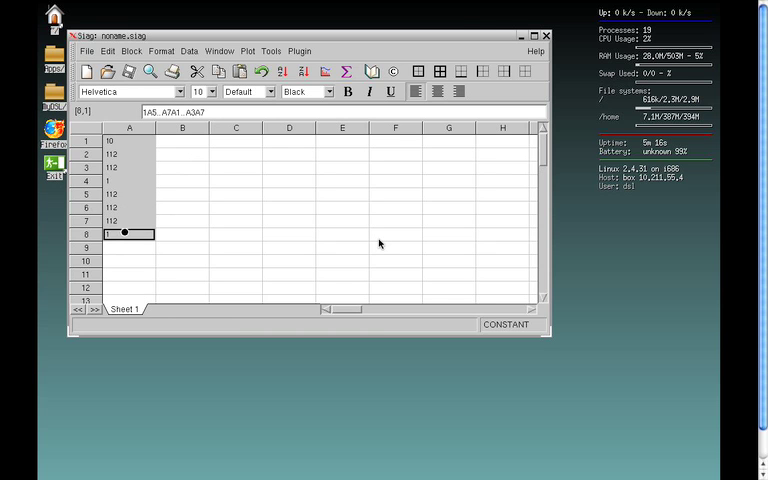
Step: Commit the sum formula so A9 shows the total, then quit Siag answering the save prompt
{"action": "left_click", "coordinate": [346, 72]}
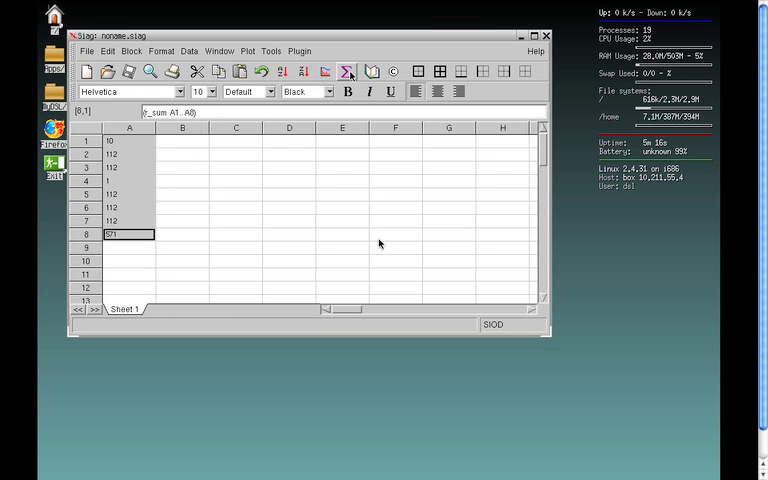
{"action": "left_click", "coordinate": [182, 260]}
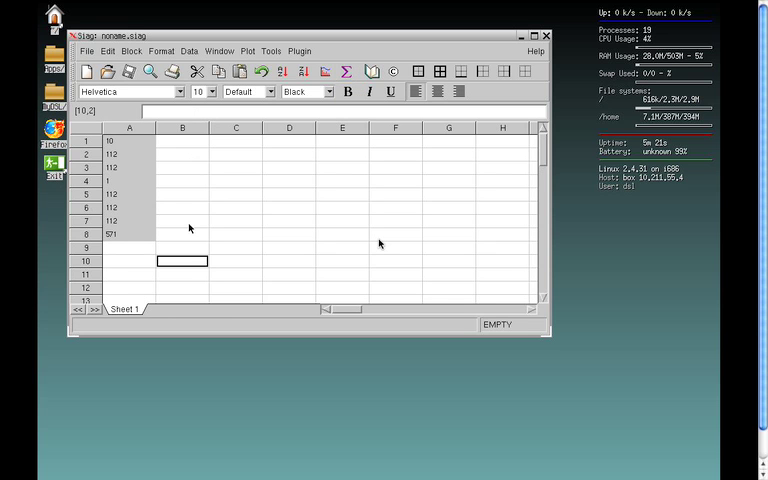
{"action": "left_click", "coordinate": [182, 194]}
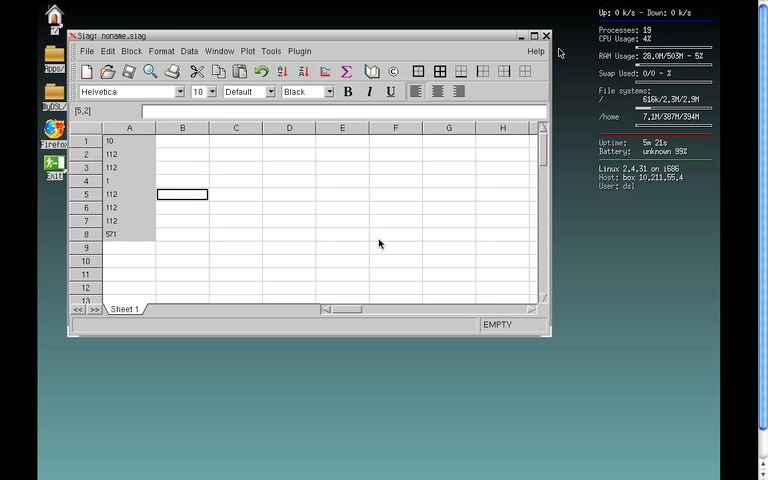
{"action": "left_click", "coordinate": [546, 36]}
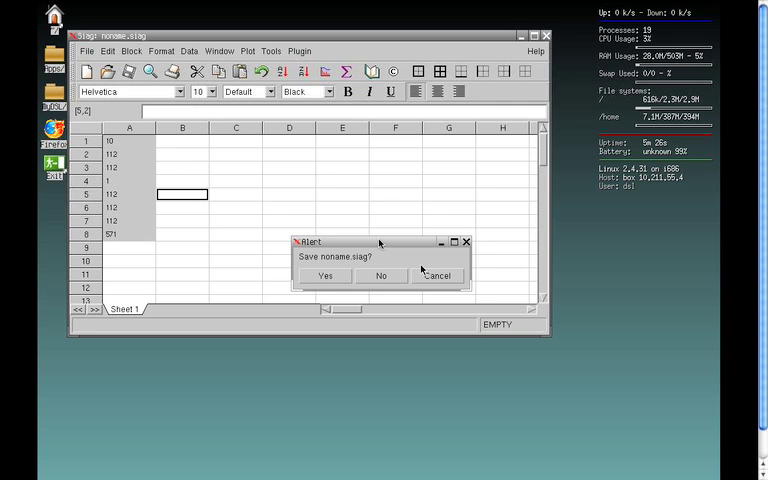
{"action": "left_click", "coordinate": [380, 276]}
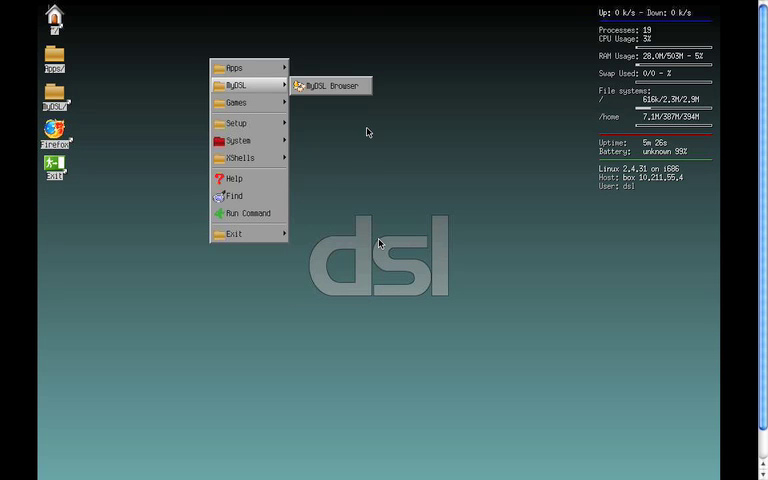
{"action": "left_click", "coordinate": [232, 68]}
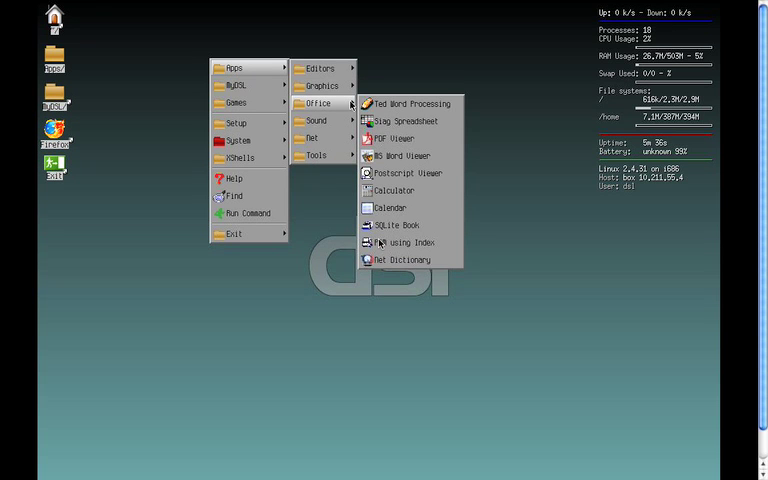
{"action": "mouse_move", "coordinate": [344, 110]}
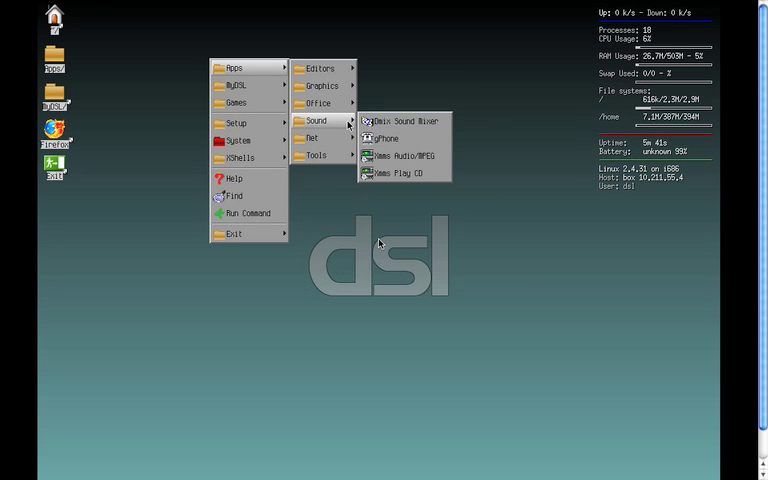
{"action": "left_click", "coordinate": [388, 138]}
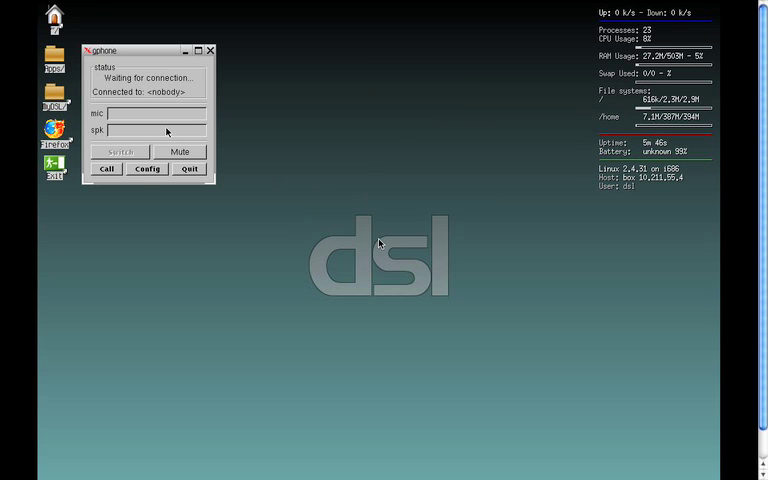
{"action": "left_click", "coordinate": [188, 168]}
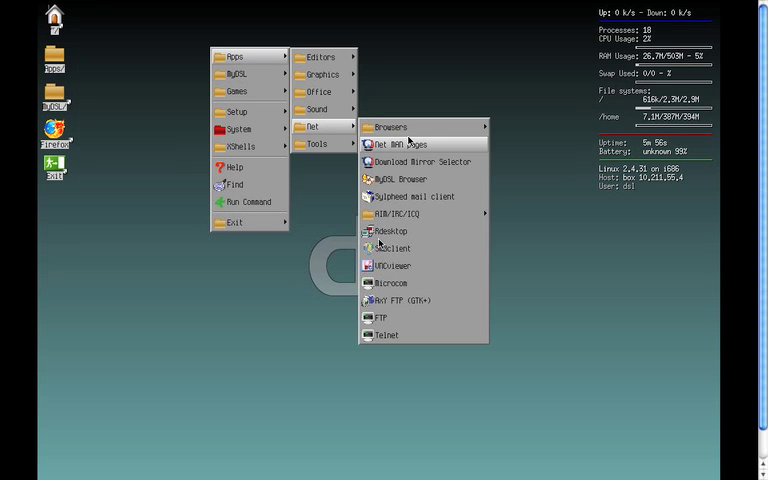
{"action": "mouse_move", "coordinate": [410, 214]}
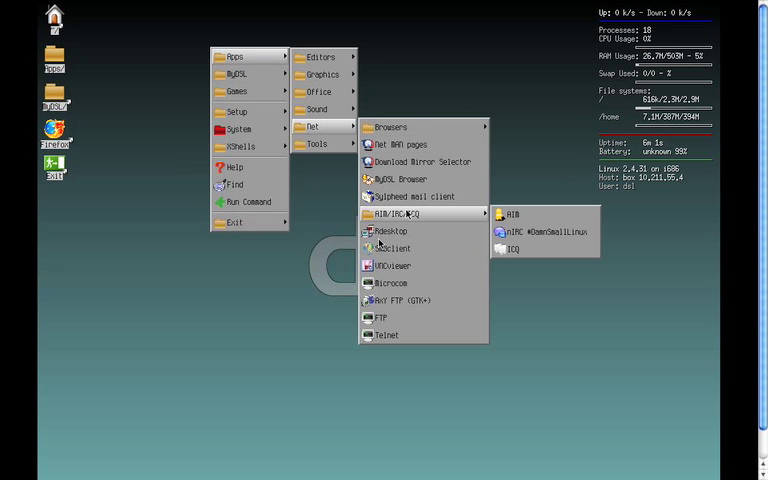
{"action": "mouse_move", "coordinate": [408, 318]}
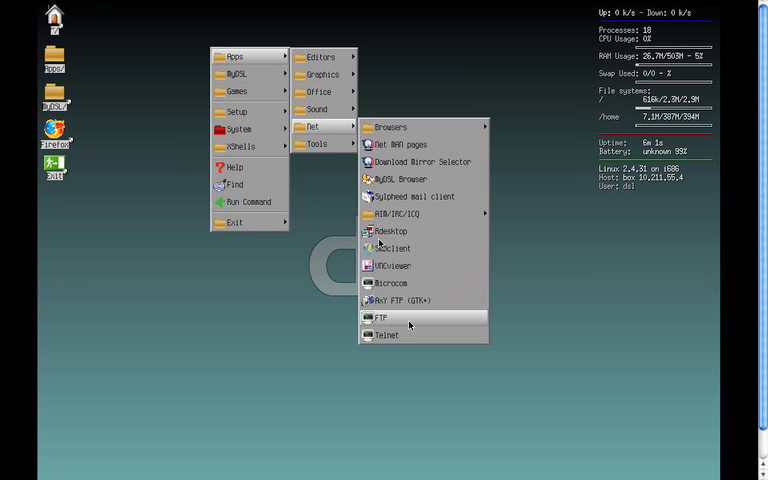
{"action": "left_click", "coordinate": [384, 334]}
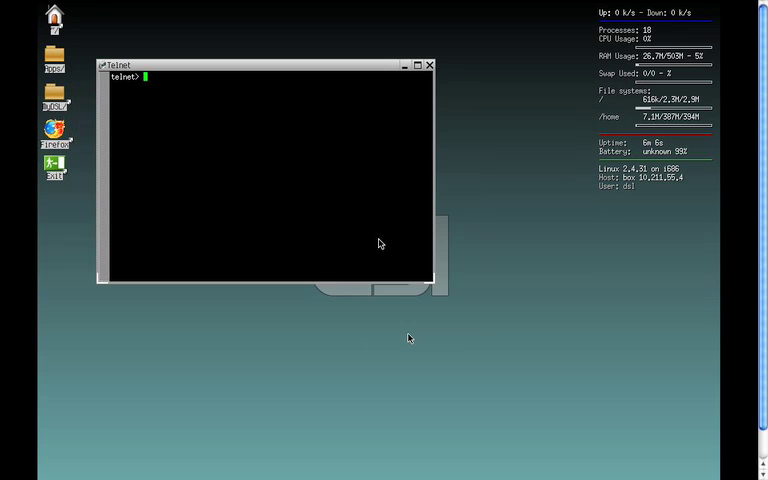
{"action": "type", "text": "d"}
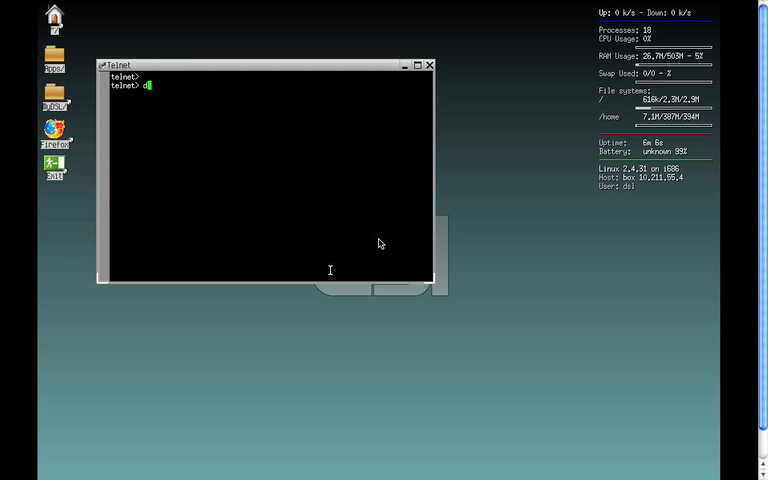
{"action": "key", "text": "Return"}
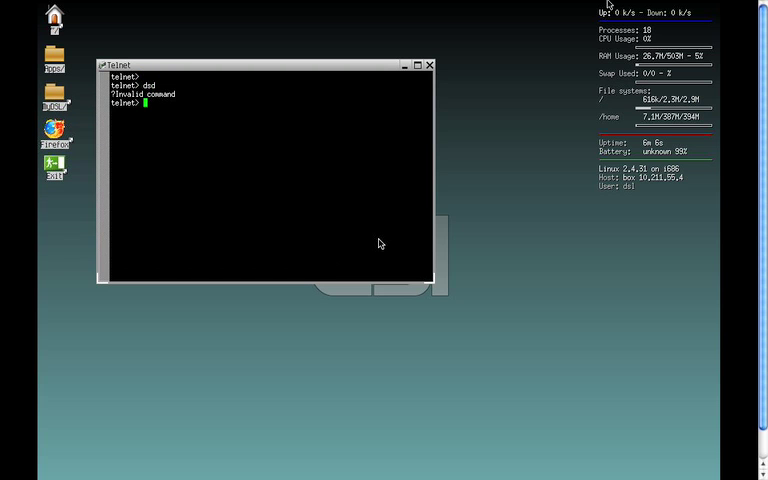
{"action": "left_click", "coordinate": [428, 64]}
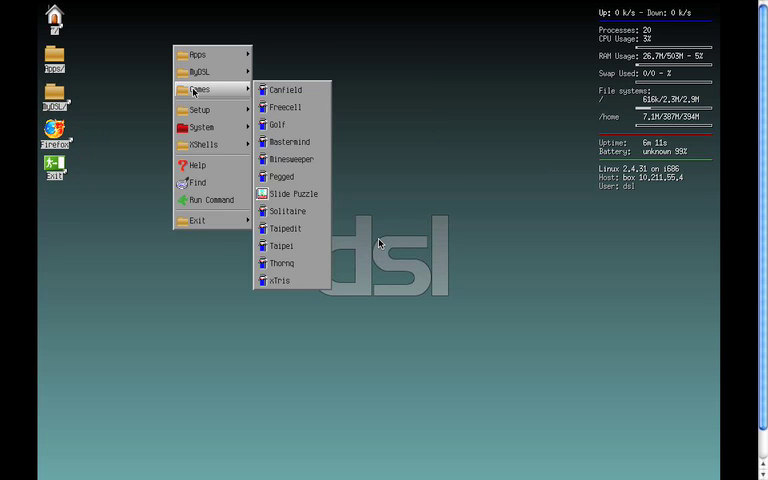
{"action": "mouse_move", "coordinate": [284, 108]}
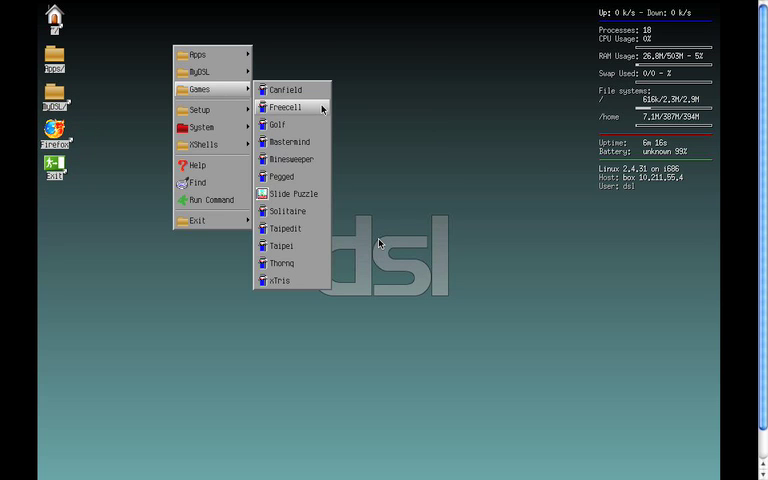
{"action": "left_click", "coordinate": [278, 124]}
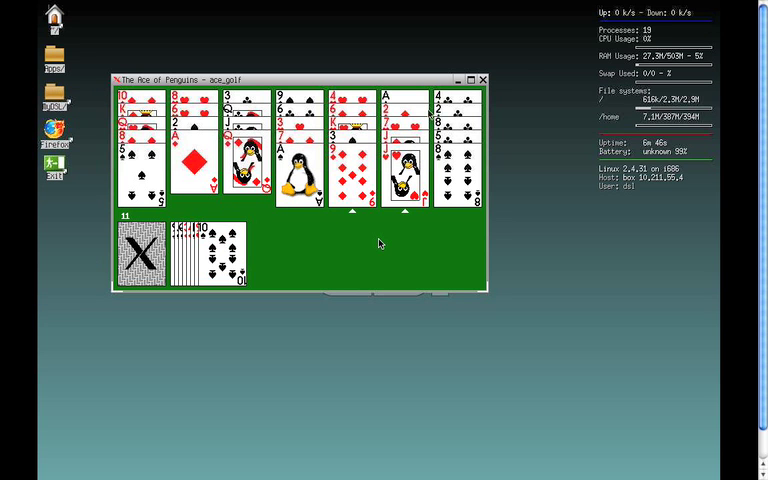
{"action": "left_click", "coordinate": [484, 80]}
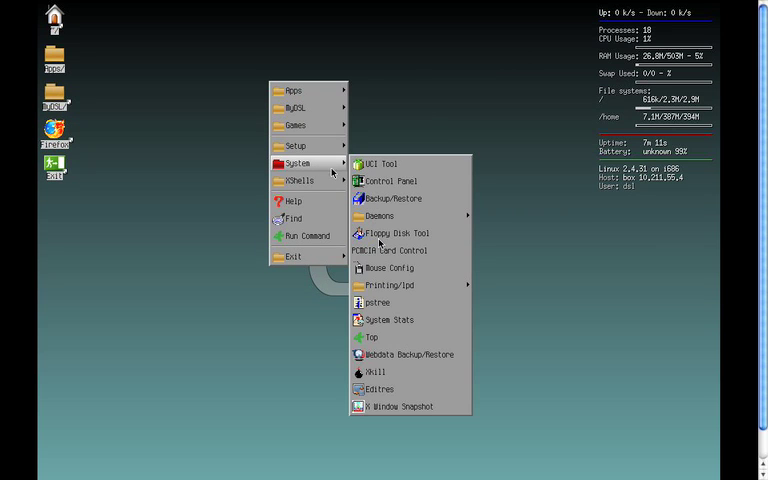
{"action": "left_click", "coordinate": [390, 180]}
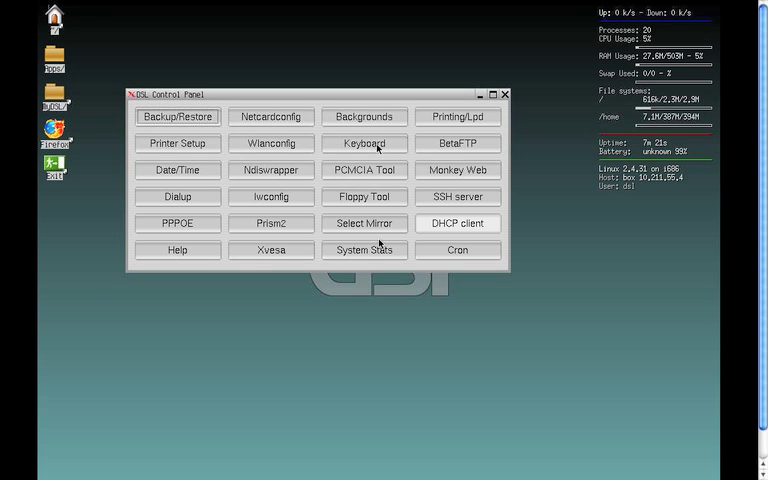
{"action": "mouse_move", "coordinate": [172, 216]}
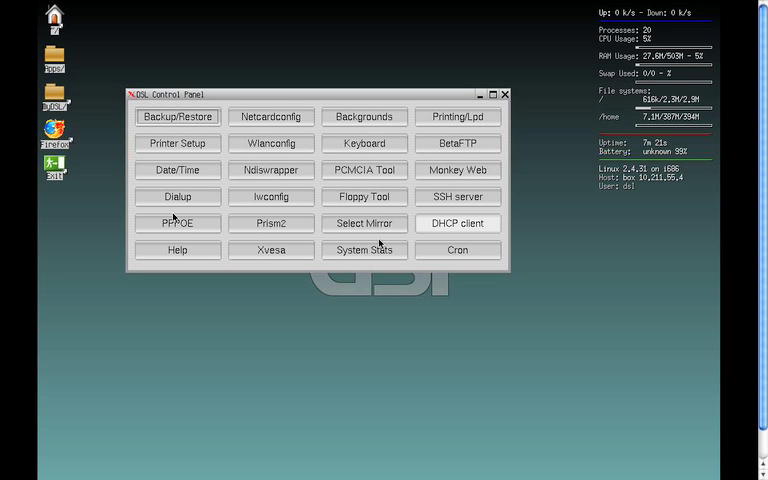
{"action": "mouse_move", "coordinate": [510, 78]}
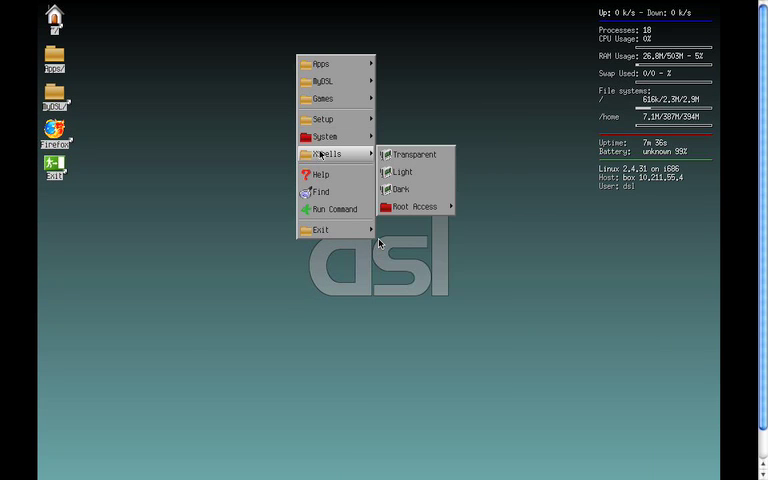
{"action": "left_click", "coordinate": [320, 228]}
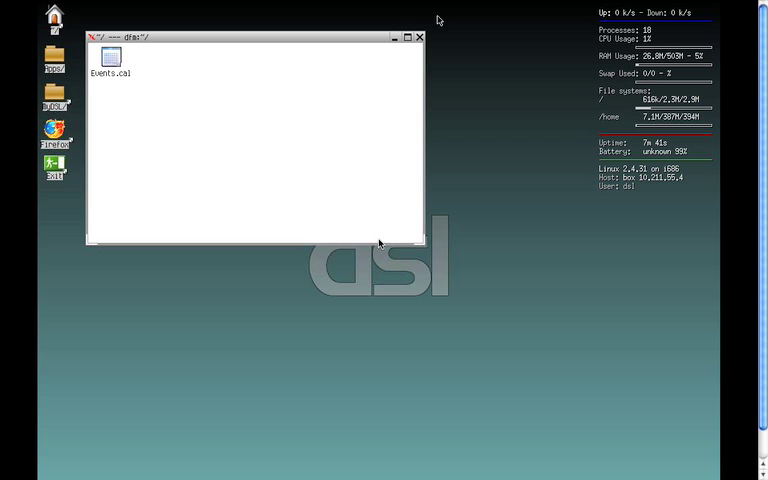
{"action": "left_click", "coordinate": [420, 36]}
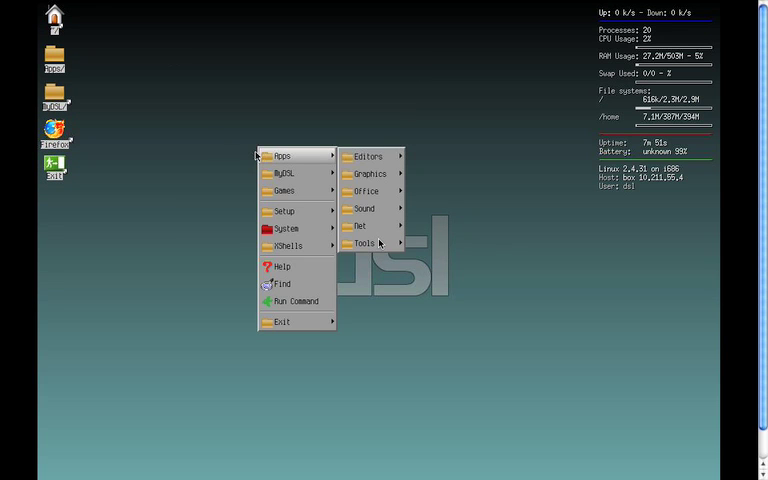
{"action": "left_click", "coordinate": [224, 148]}
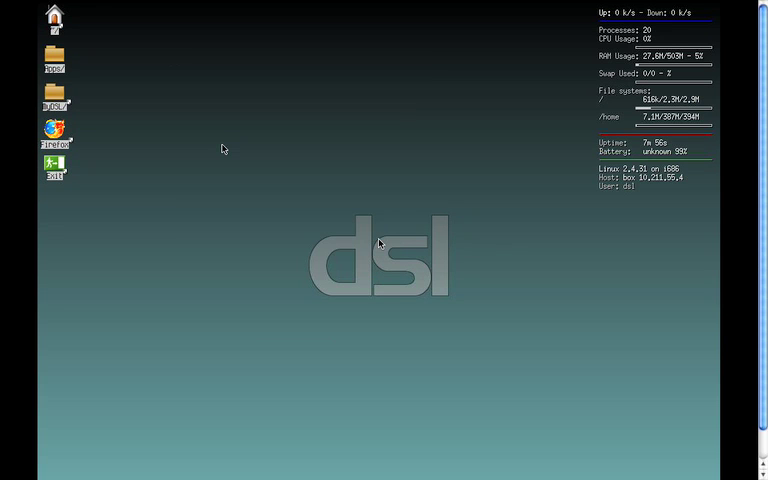
{"action": "mouse_move", "coordinate": [272, 148]}
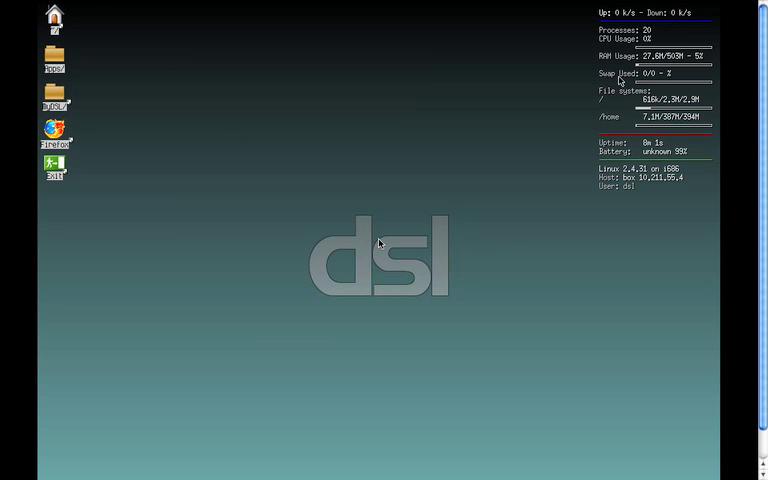
{"action": "mouse_move", "coordinate": [220, 160]}
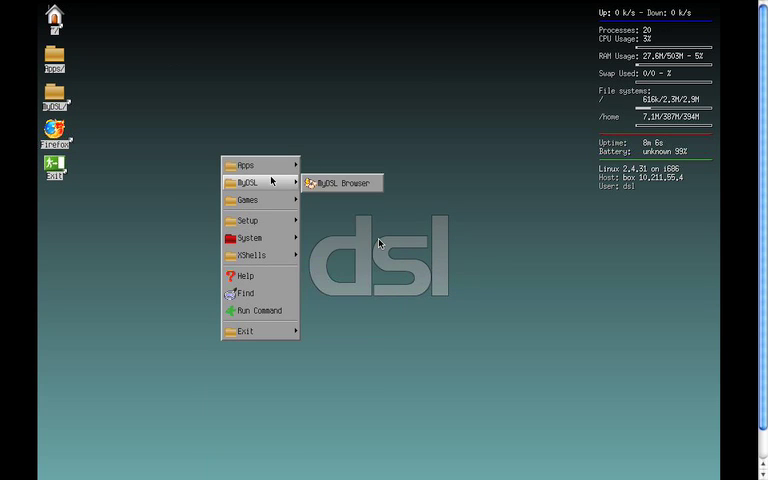
{"action": "left_click", "coordinate": [248, 200]}
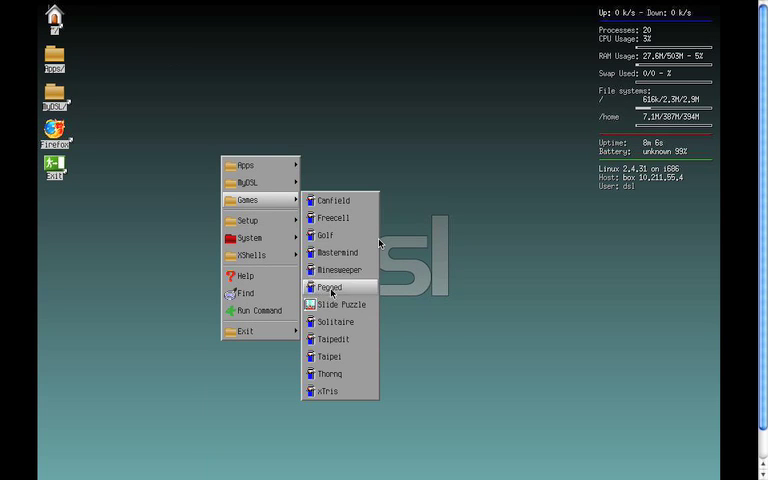
{"action": "mouse_move", "coordinate": [328, 356]}
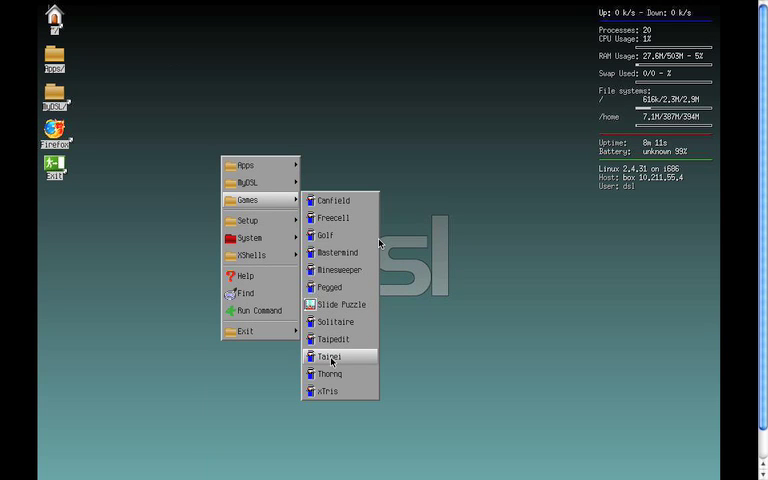
{"action": "left_click", "coordinate": [338, 270]}
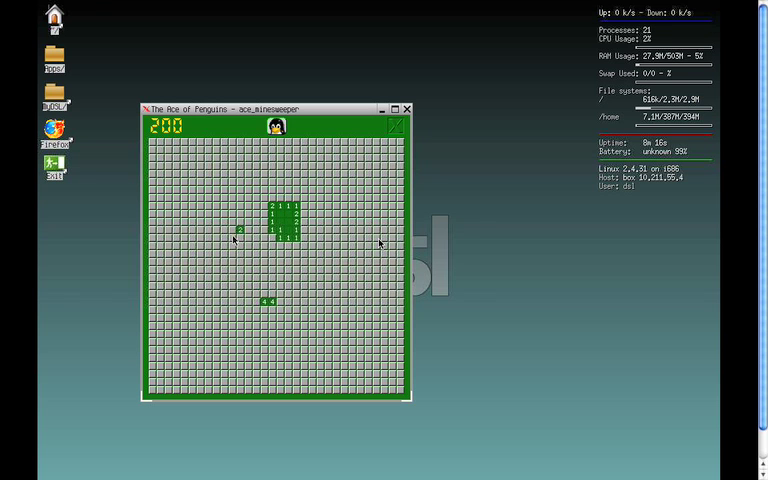
{"action": "left_click", "coordinate": [232, 238]}
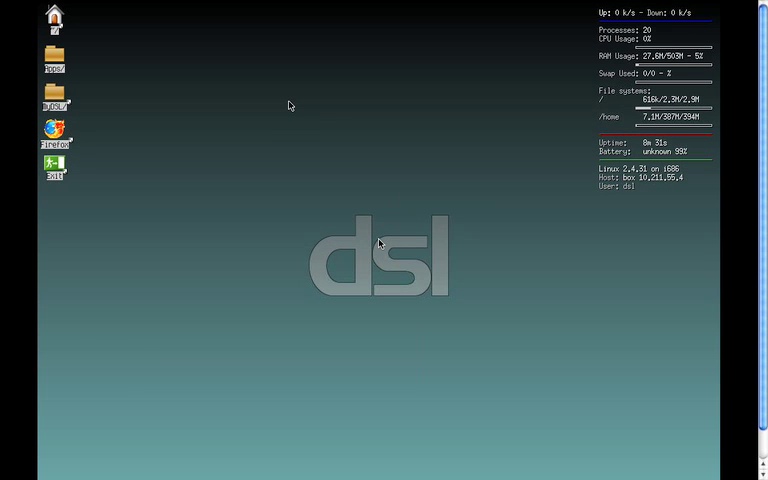
{"action": "right_click", "coordinate": [288, 106]}
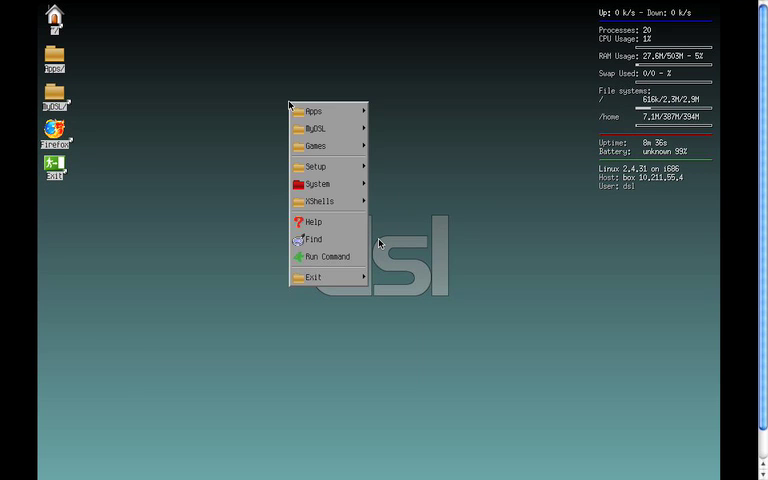